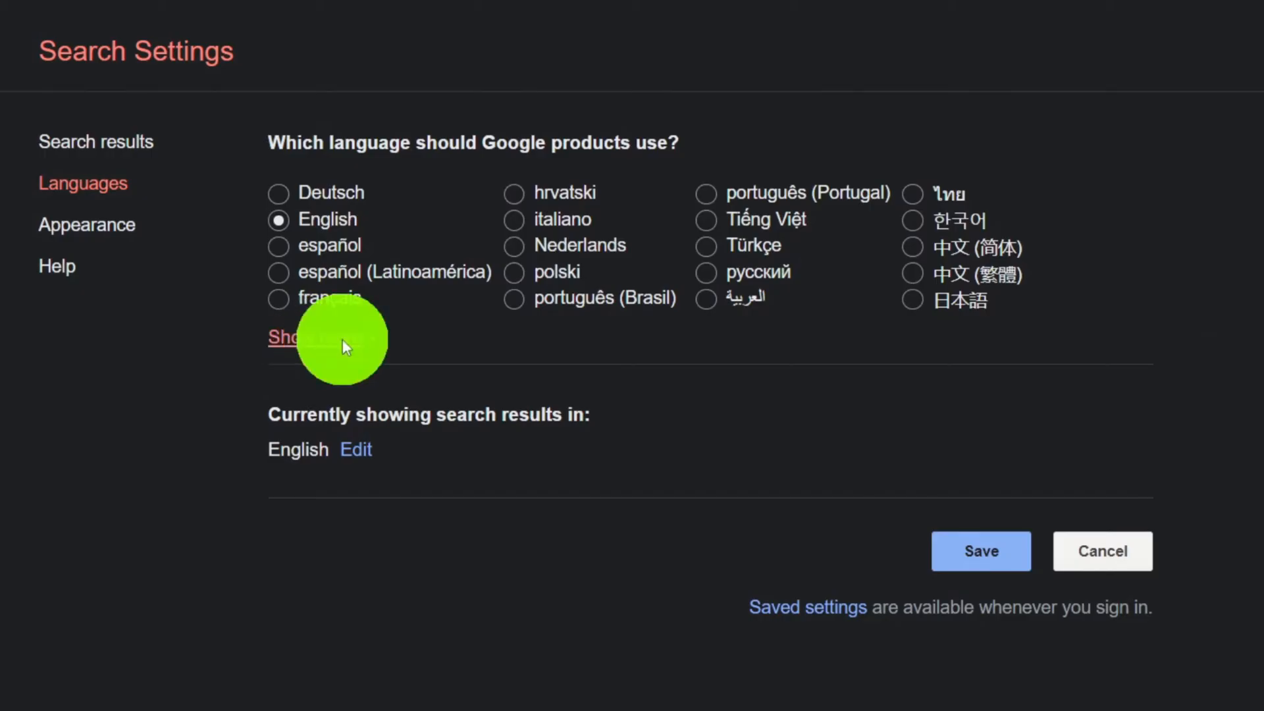
left_click(282, 337)
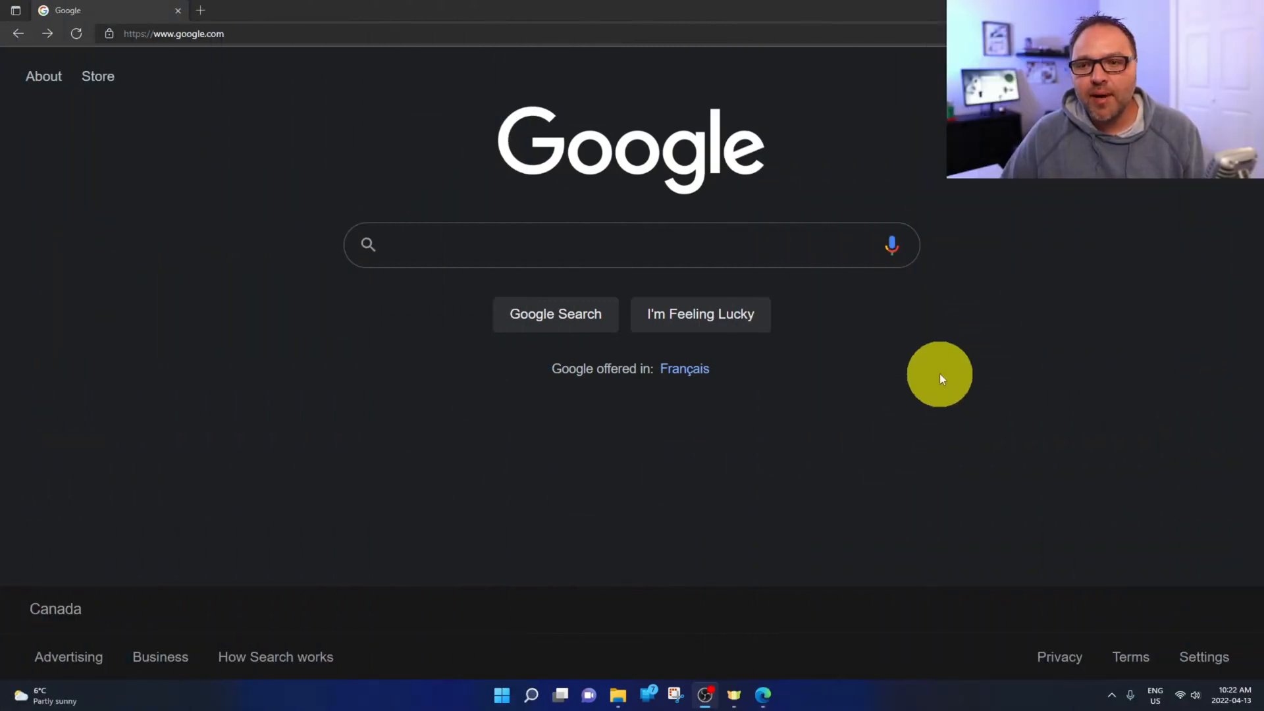
mouse_move(706, 429)
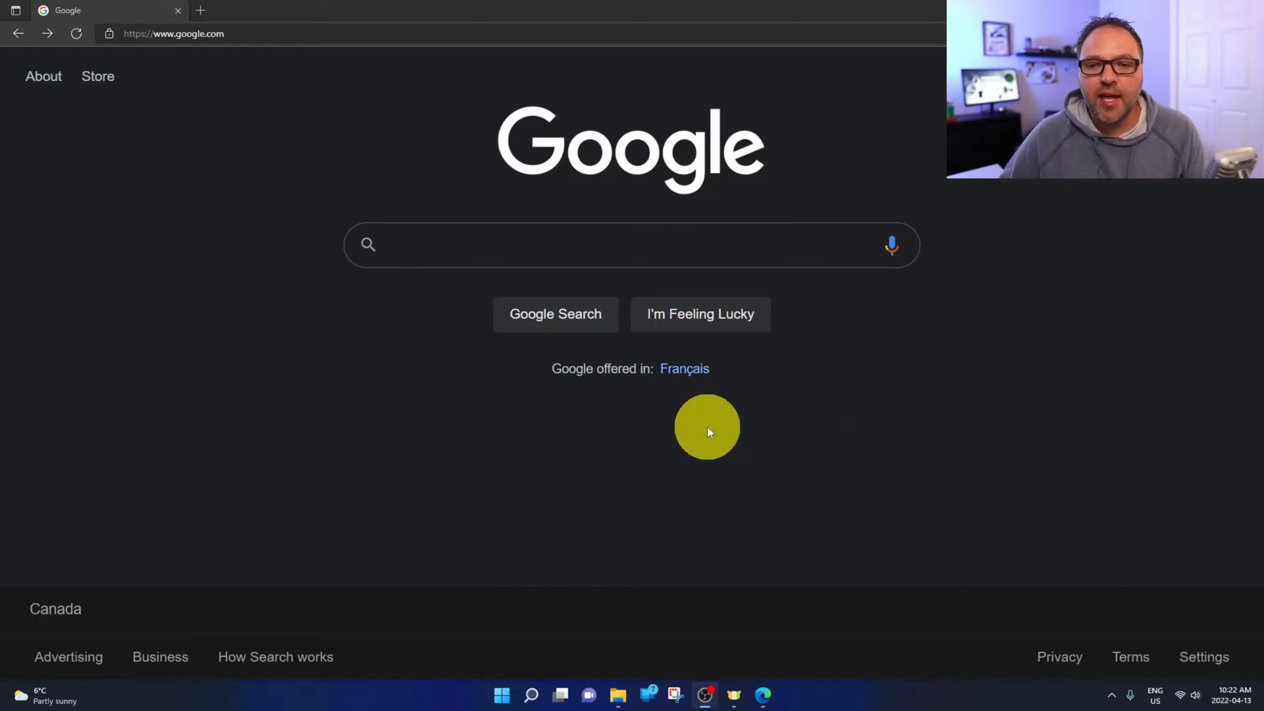
left_click(577, 245)
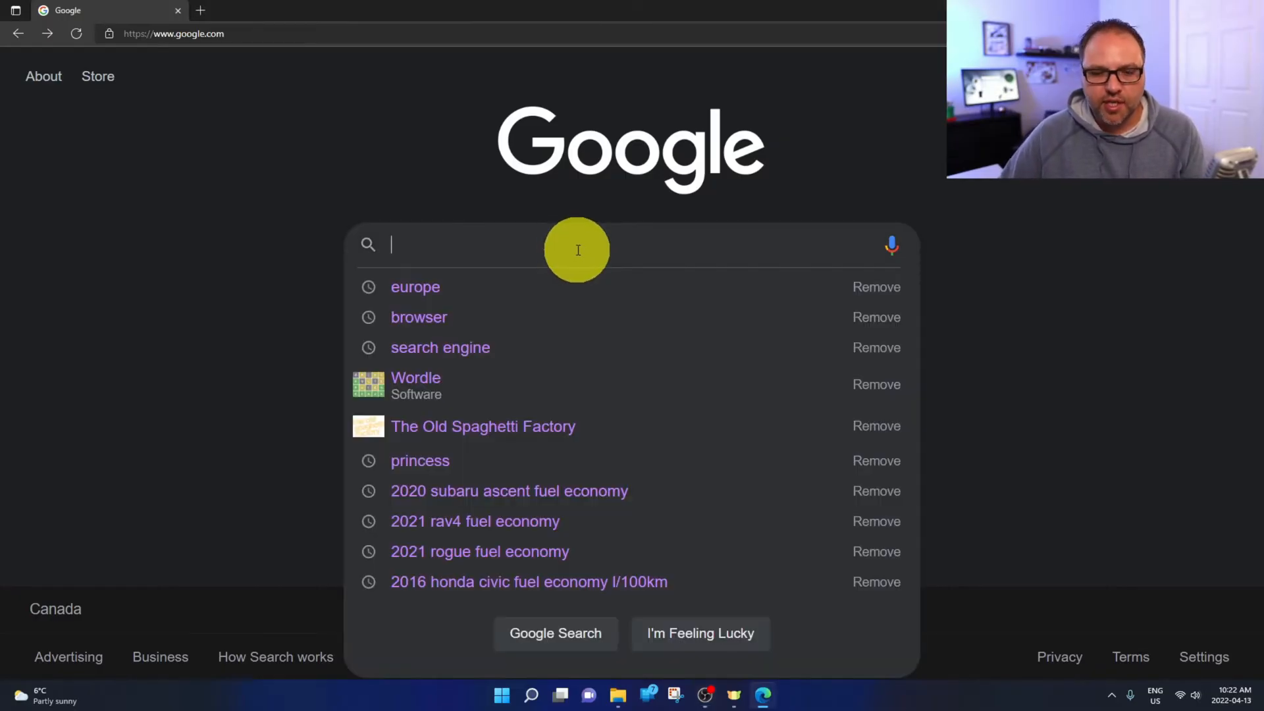
type("eur")
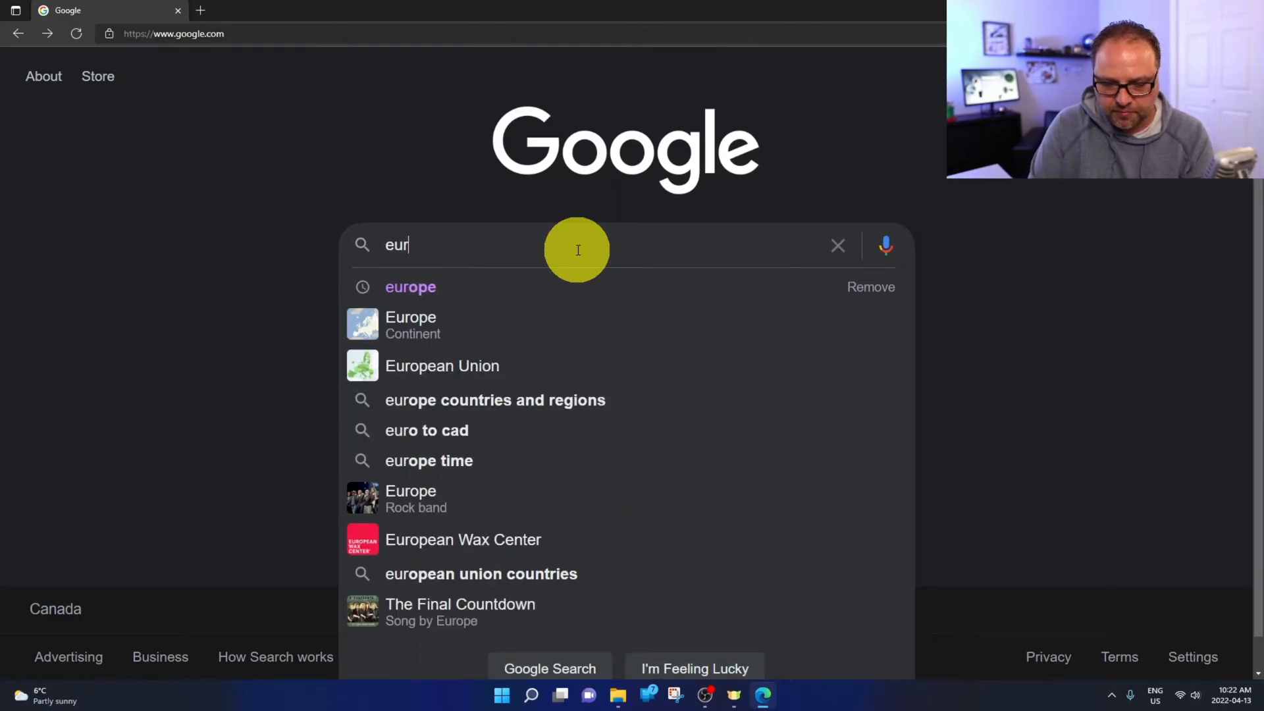
left_click(411, 286)
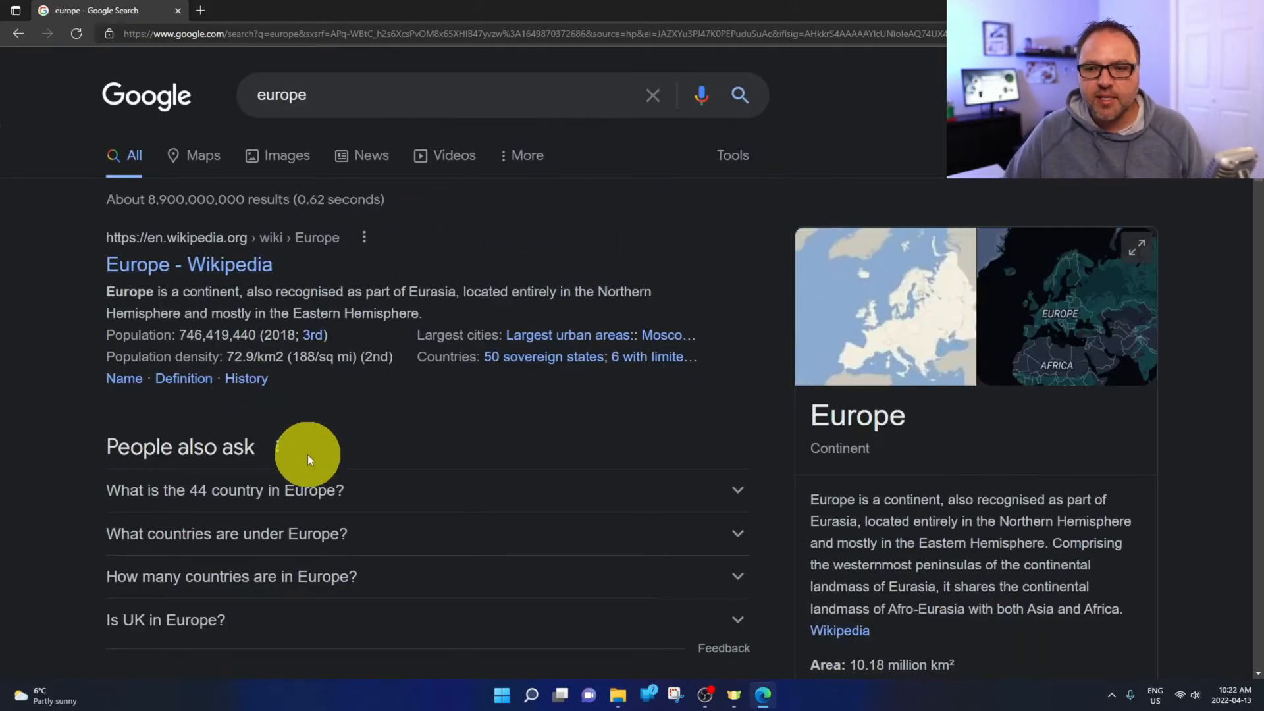
mouse_move(624, 369)
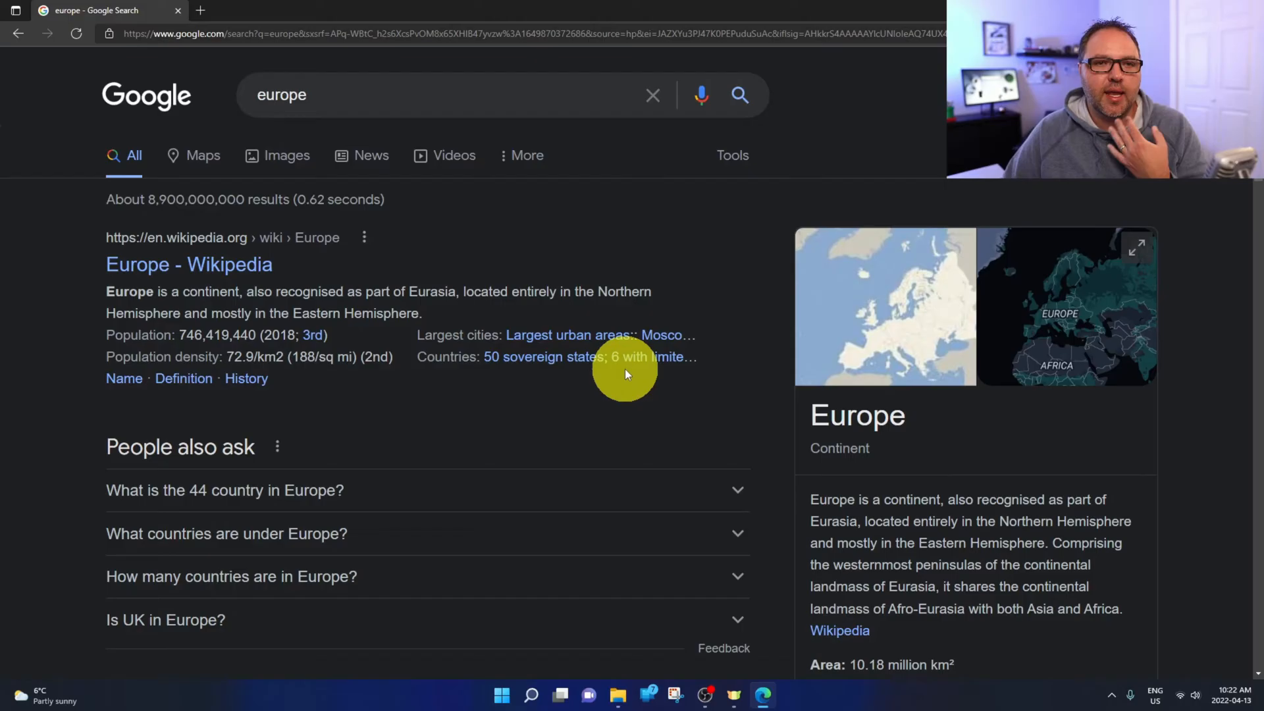
left_click(20, 33)
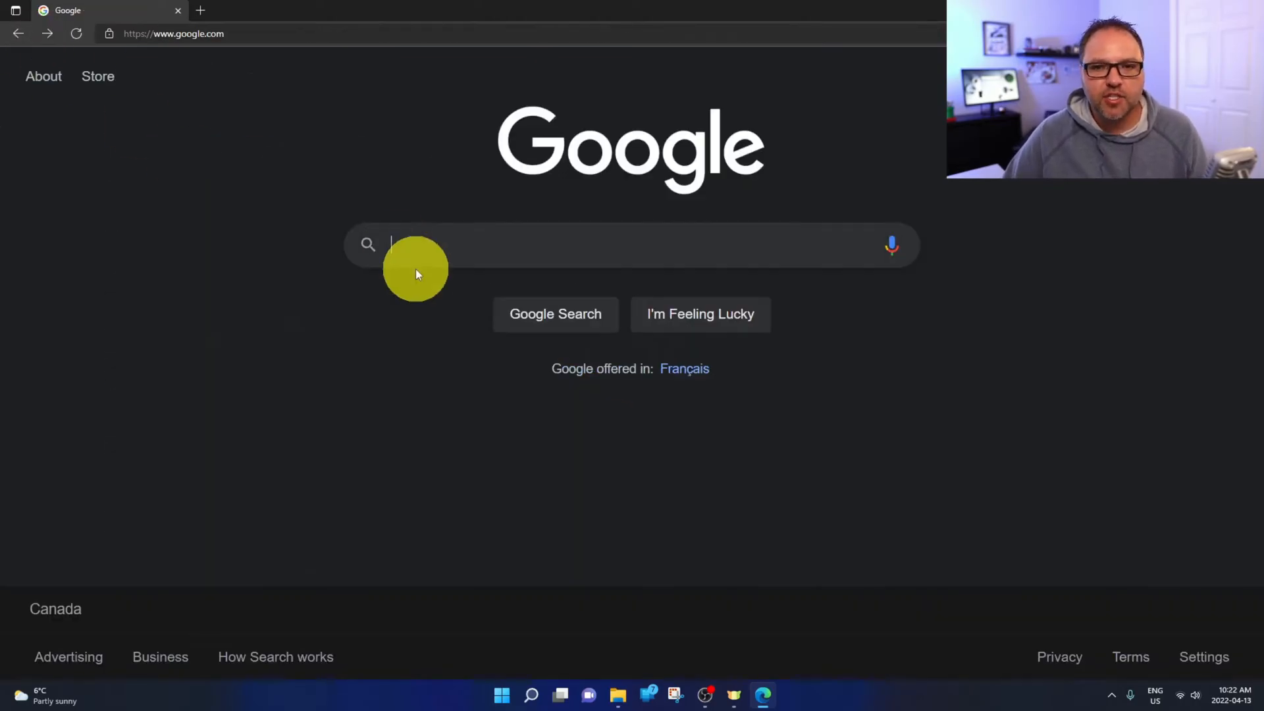
mouse_move(706, 166)
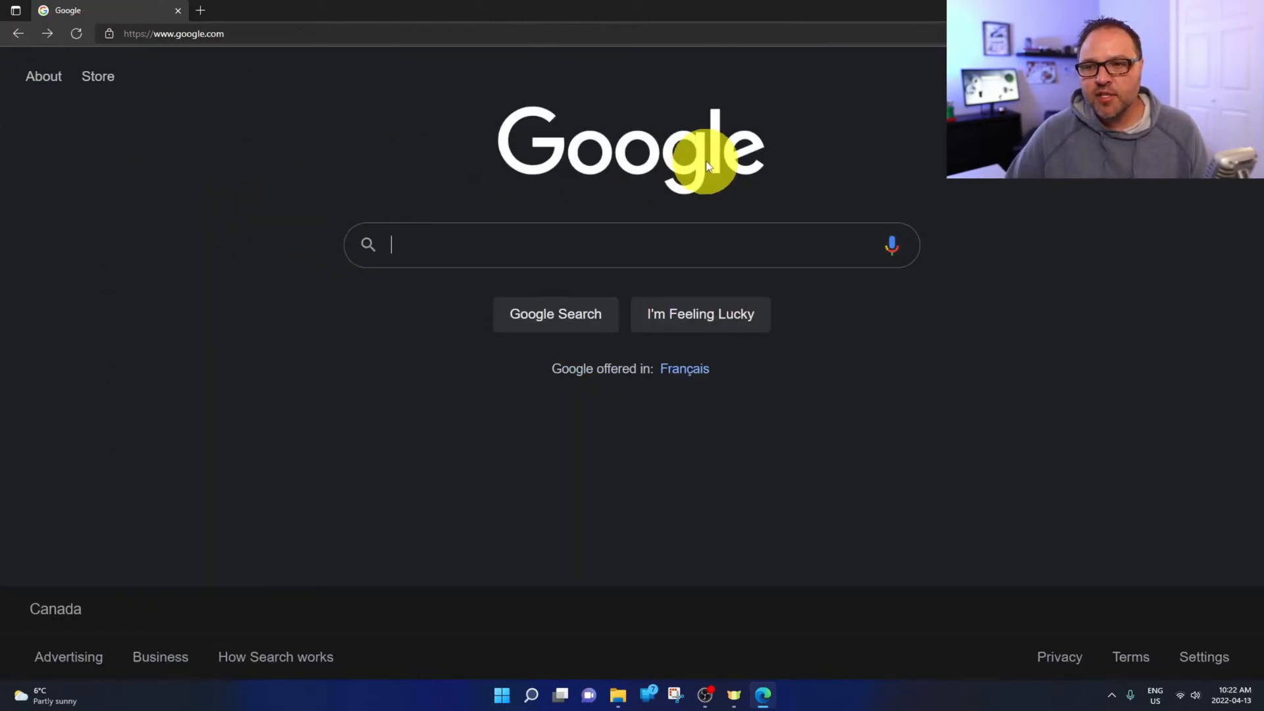
mouse_move(1190, 478)
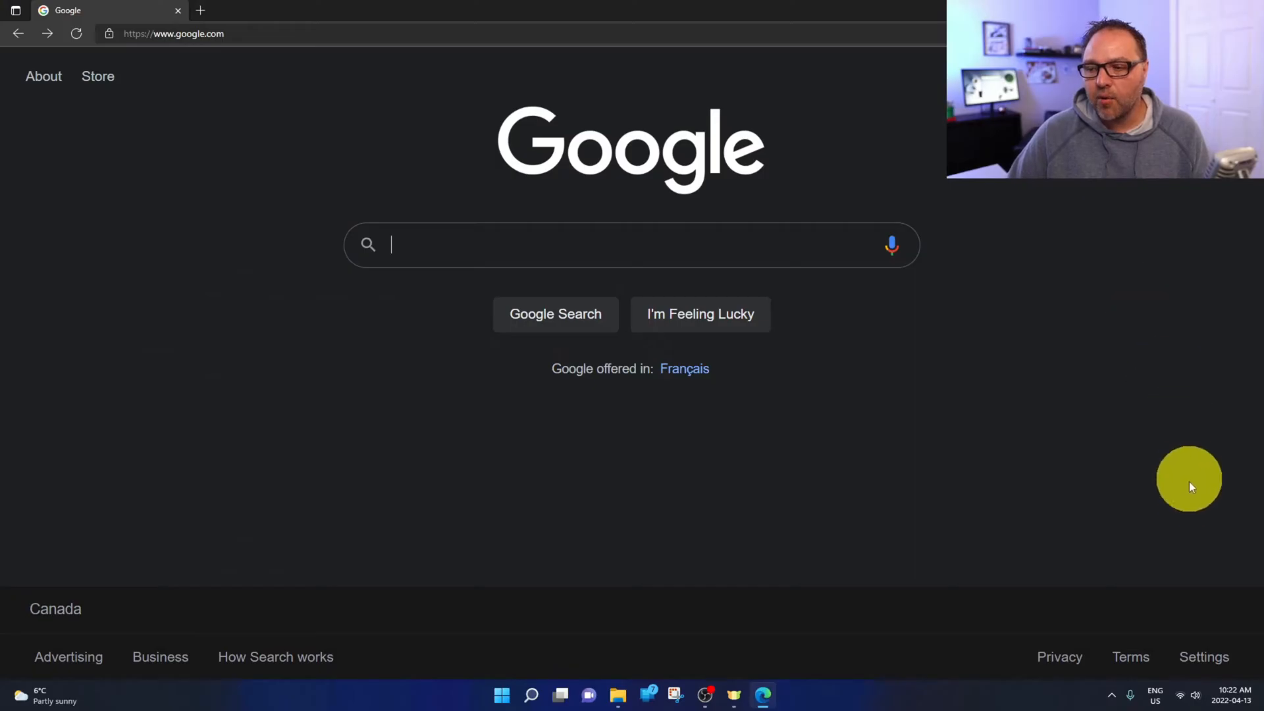
mouse_move(1169, 537)
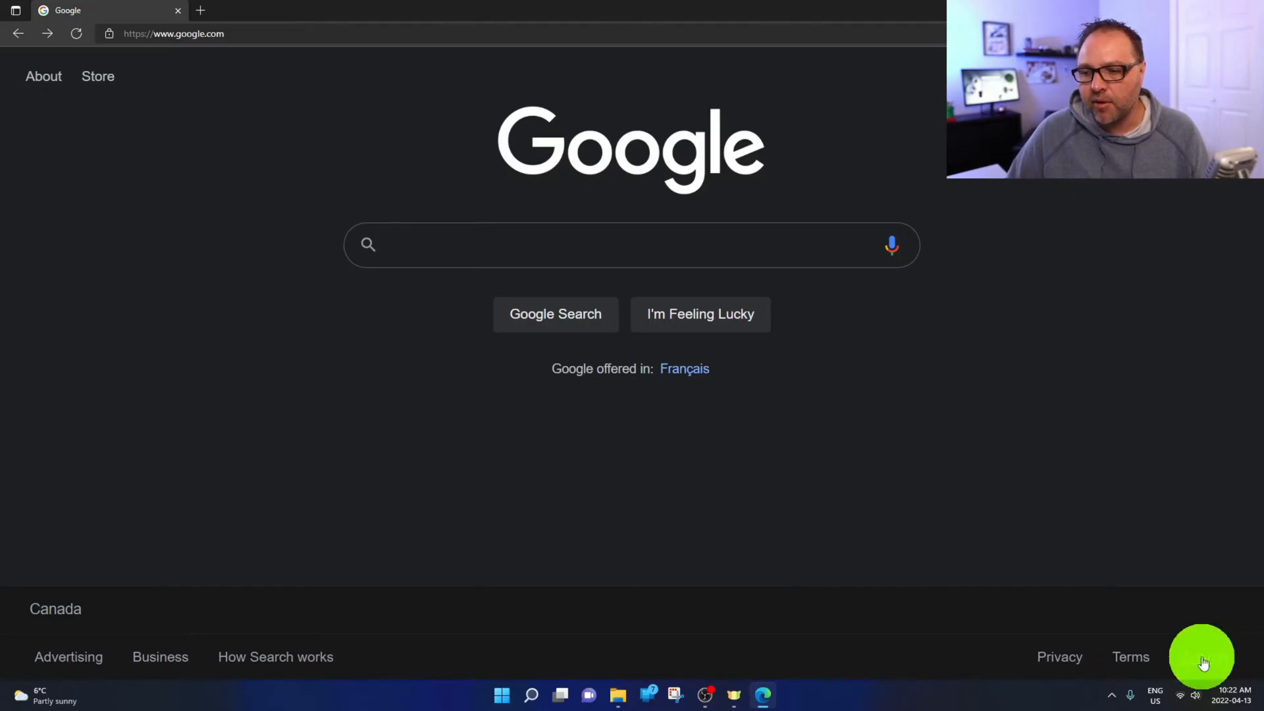
Step: Reach the Search Settings page via Settings in the homepage footer
left_click(1203, 656)
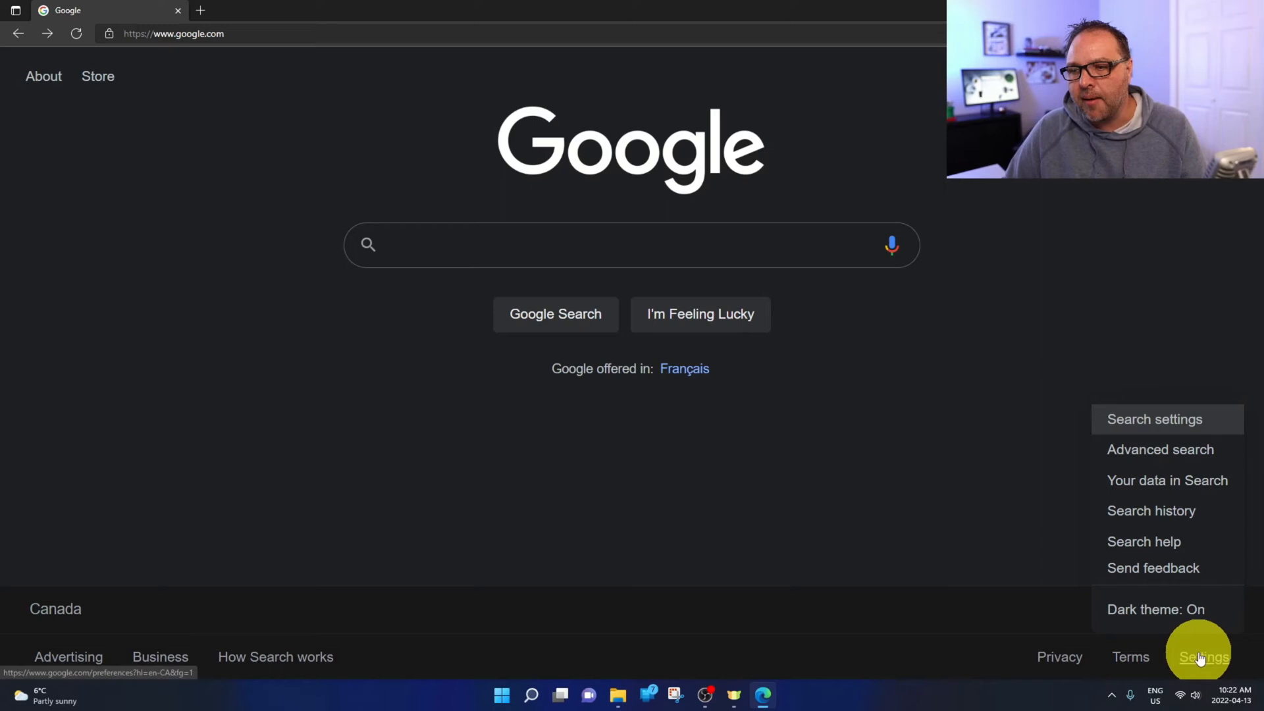
mouse_move(1153, 427)
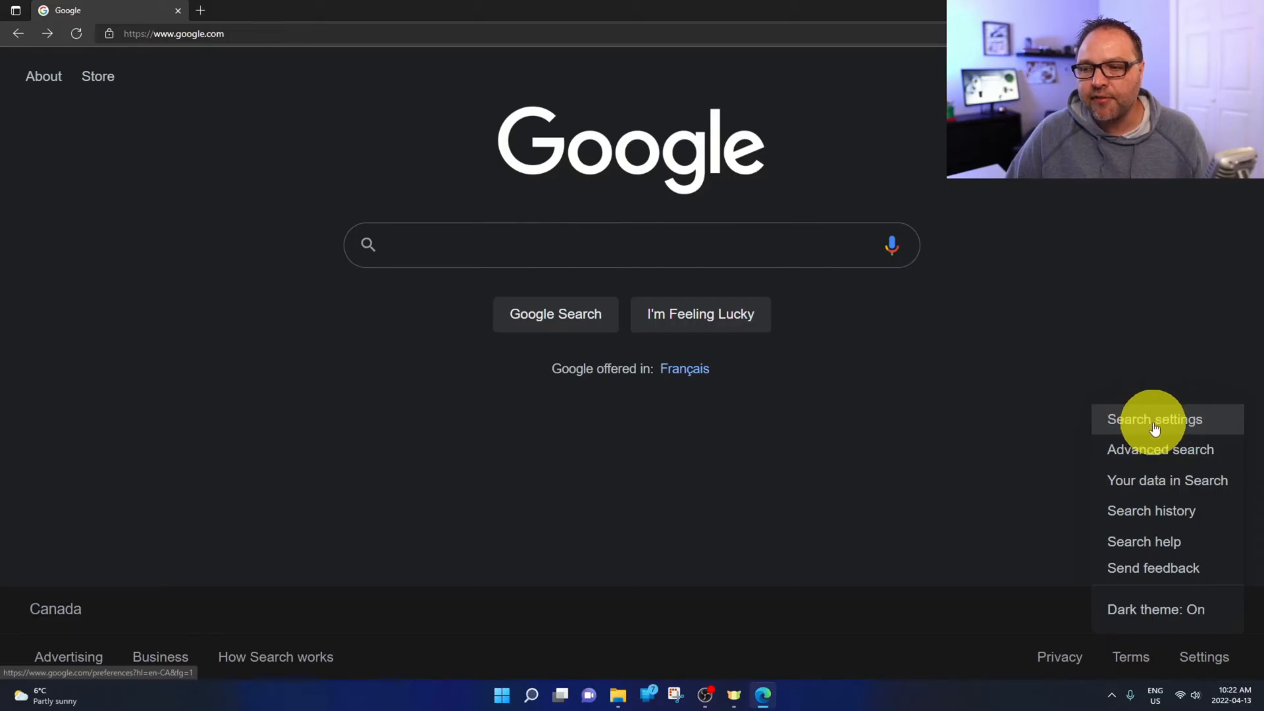
left_click(1155, 419)
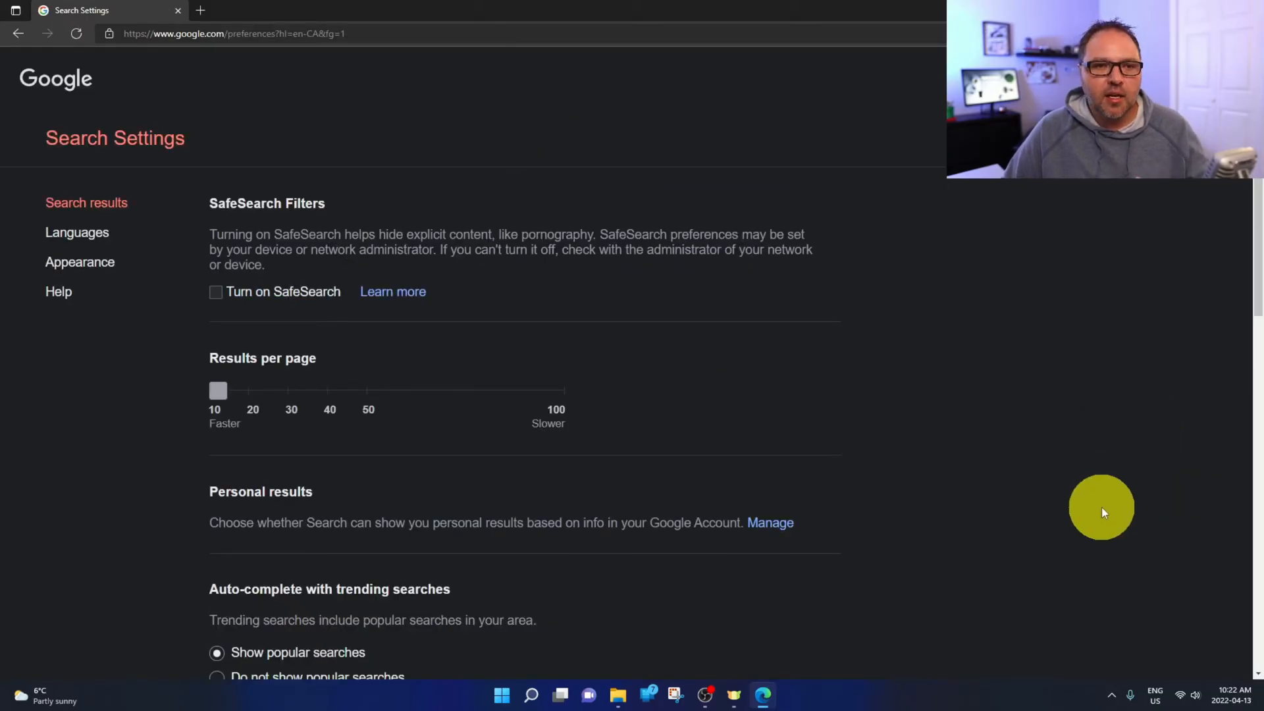
mouse_move(69, 145)
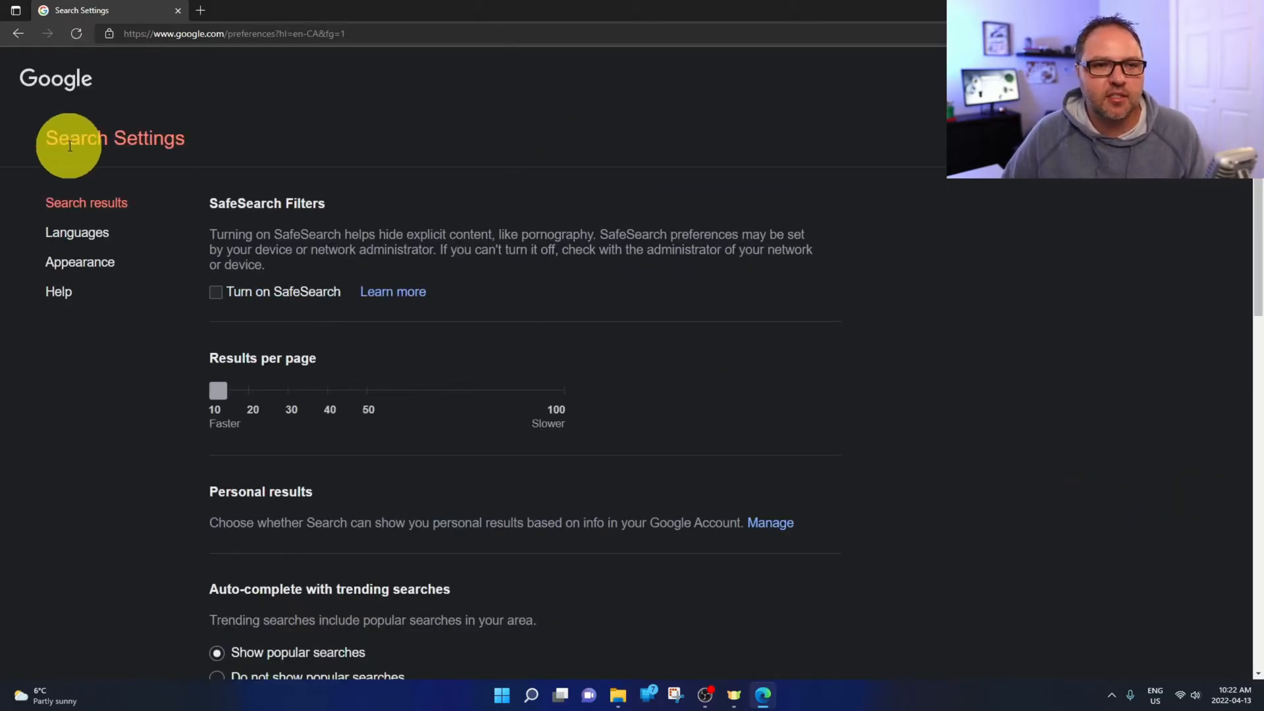
mouse_move(111, 131)
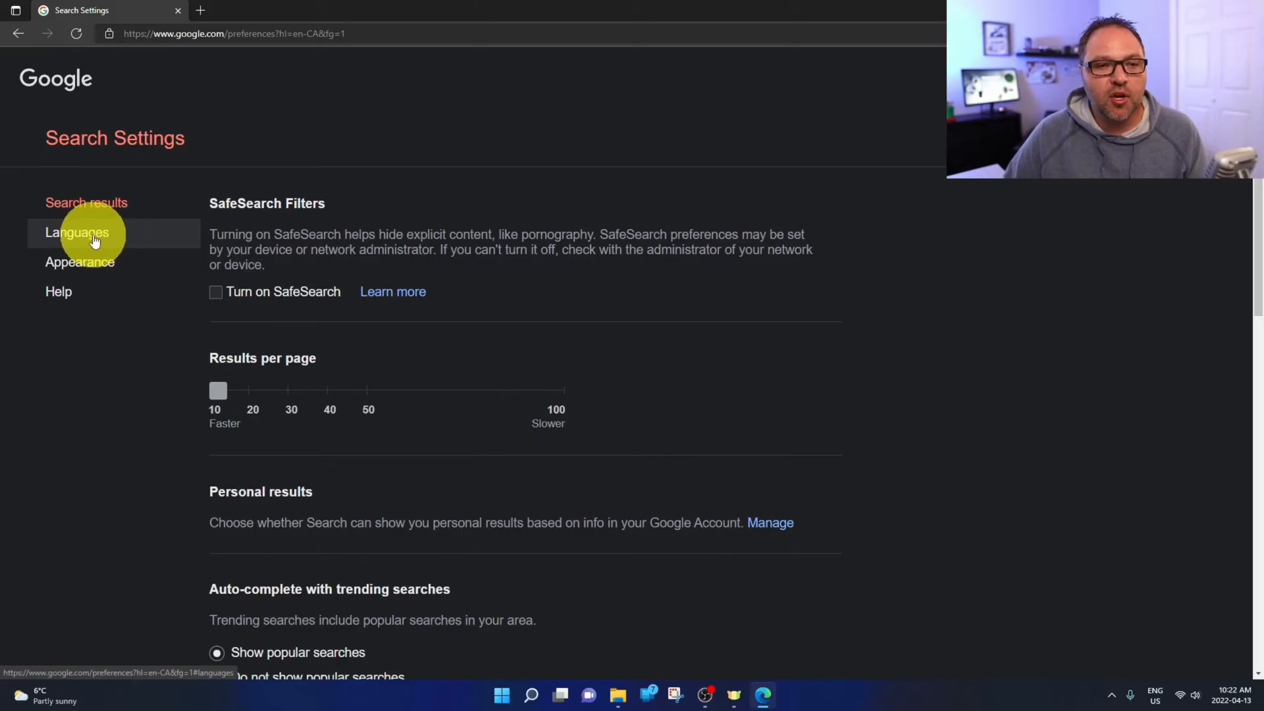
Step: Choose español as the Google products language from the full Languages list
left_click(76, 232)
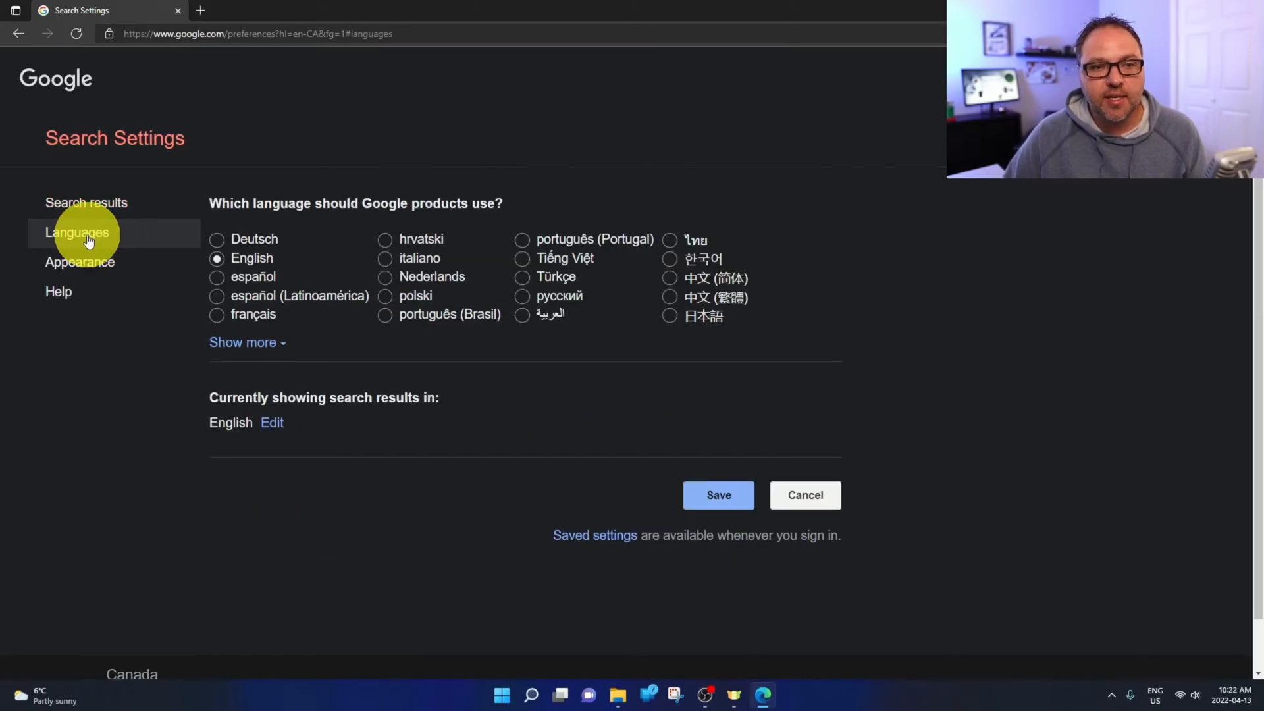
mouse_move(416, 182)
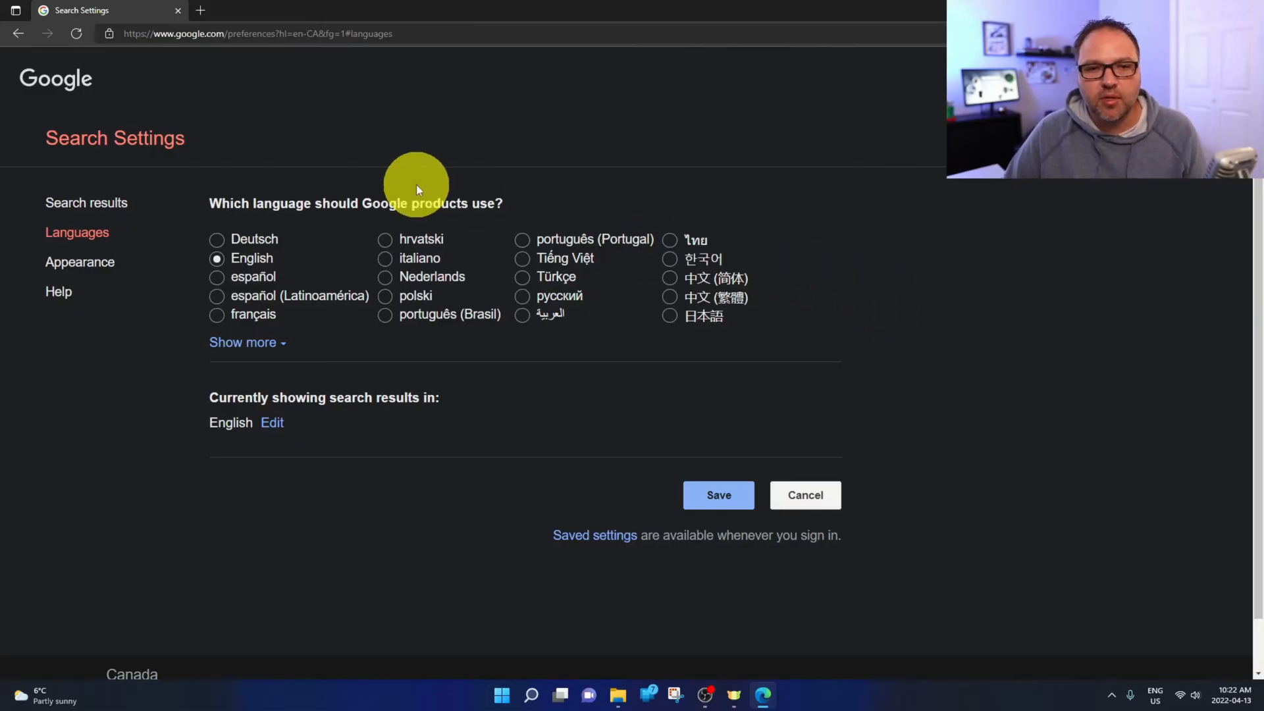
mouse_move(432, 286)
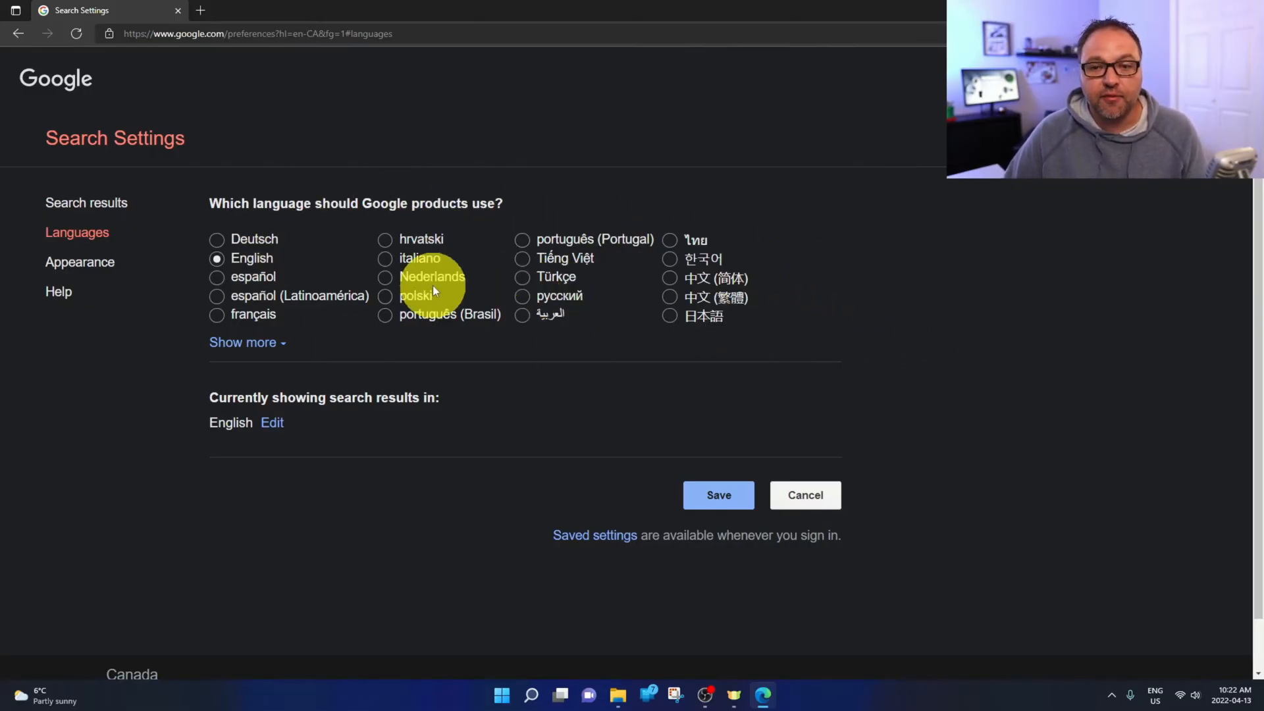
mouse_move(304, 335)
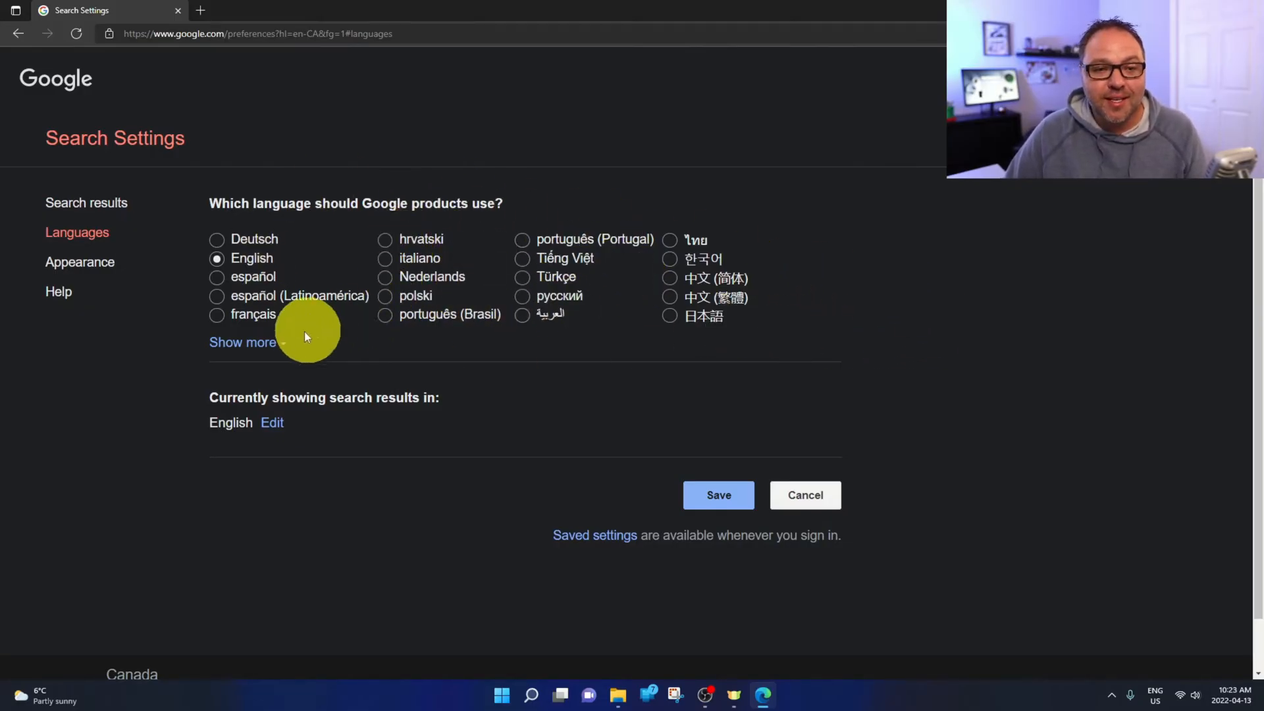
left_click(242, 342)
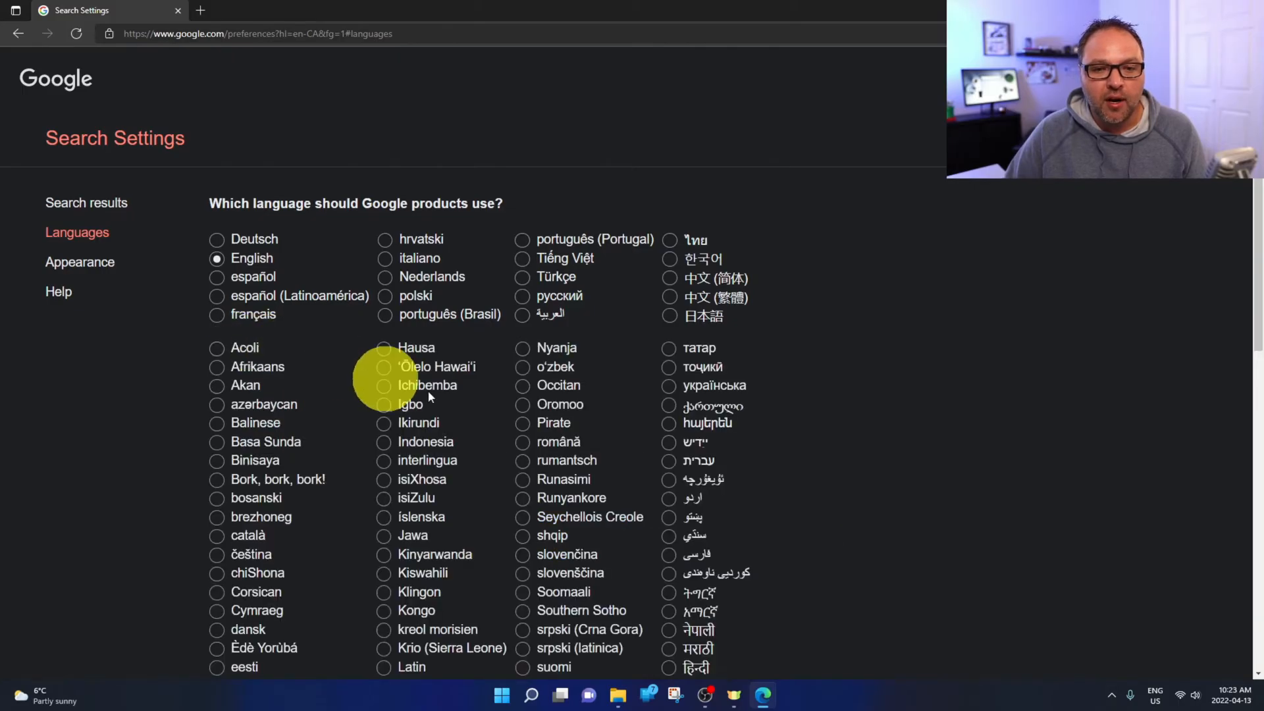
scroll("down", 3)
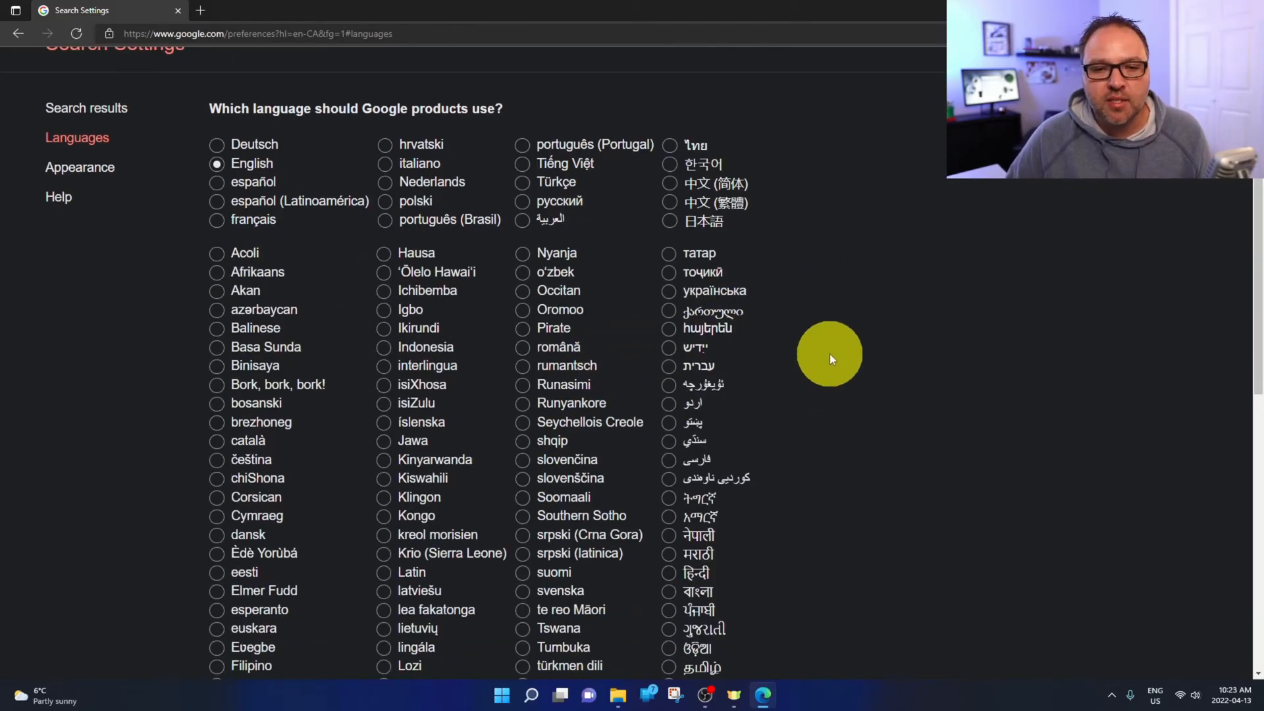
mouse_move(254, 168)
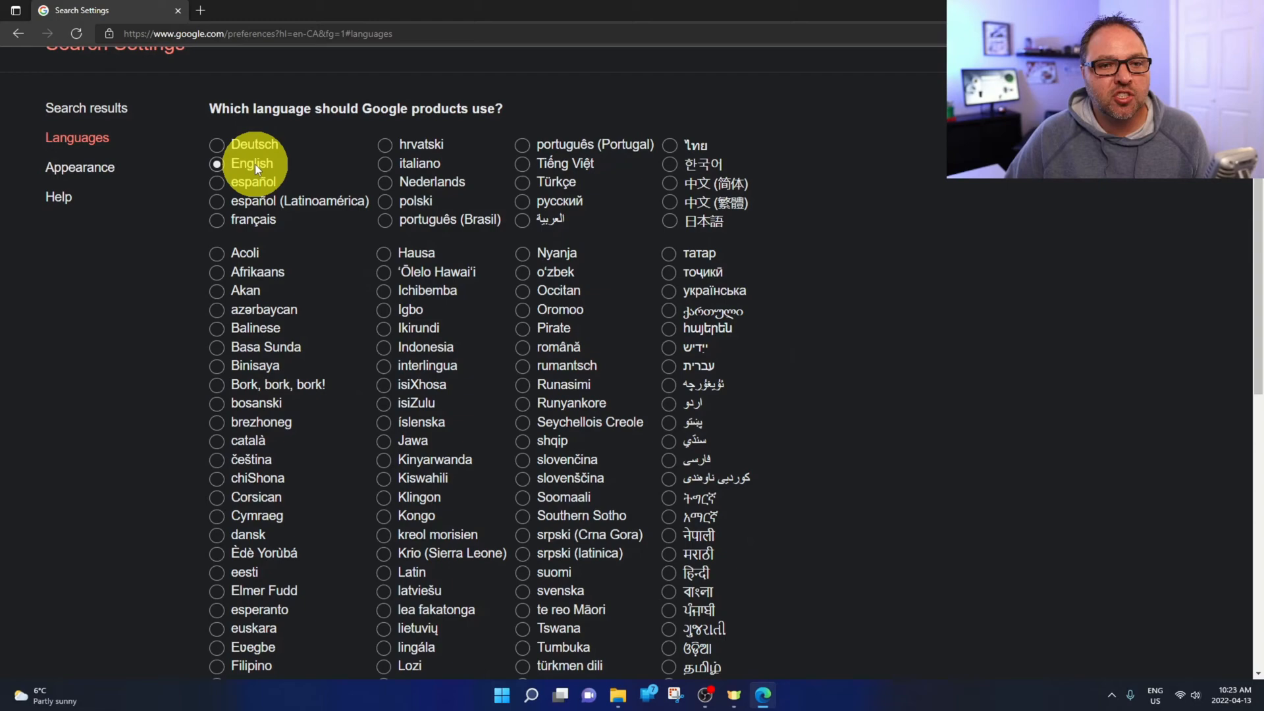
scroll("down", 3)
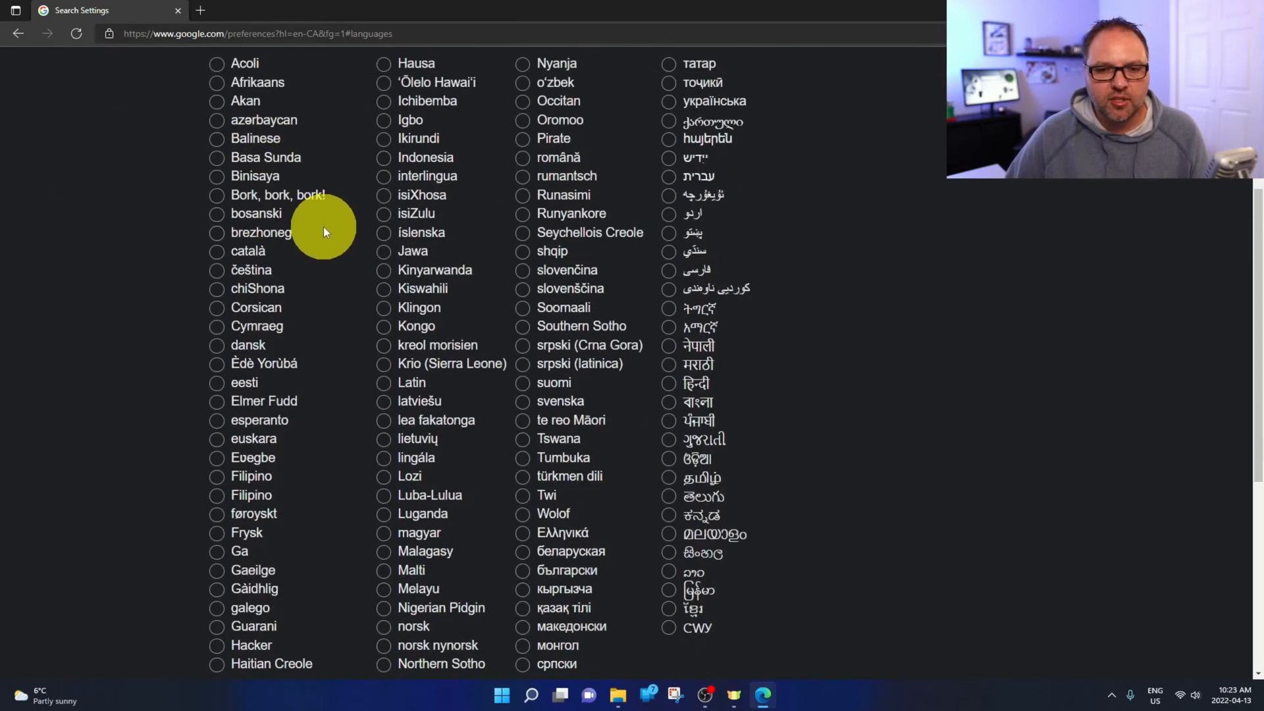
scroll("down", 3)
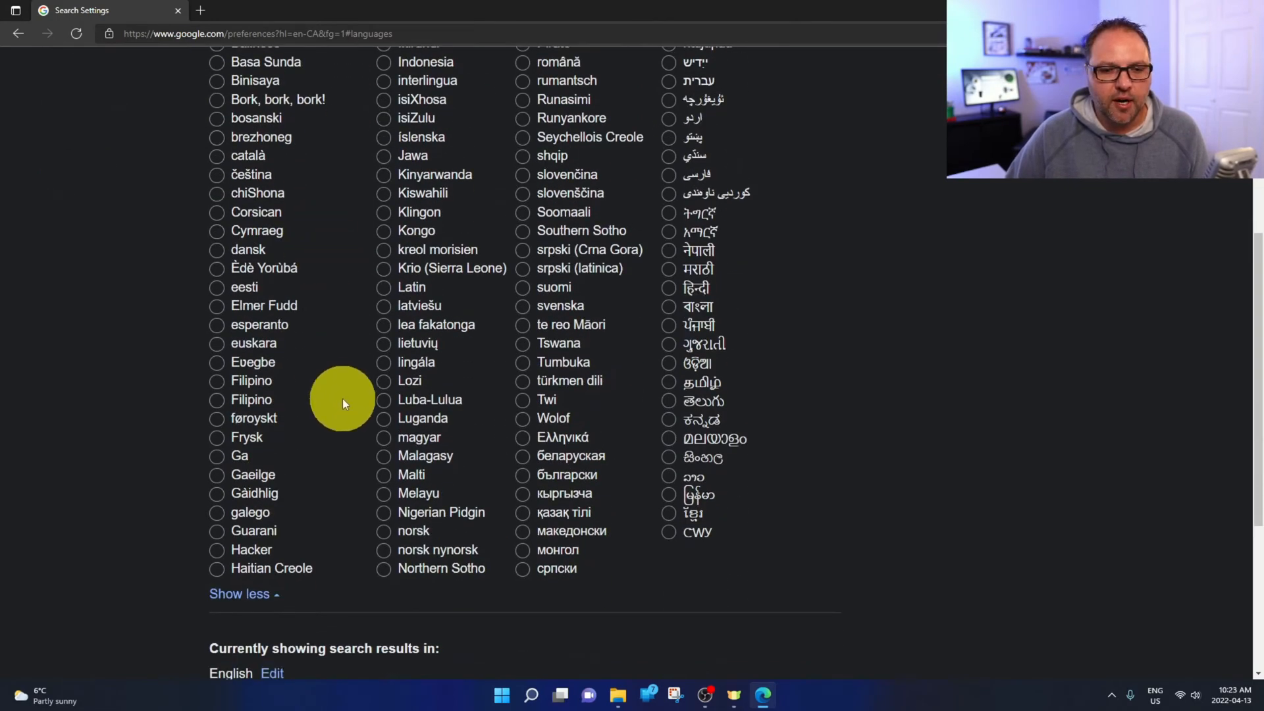
mouse_move(327, 448)
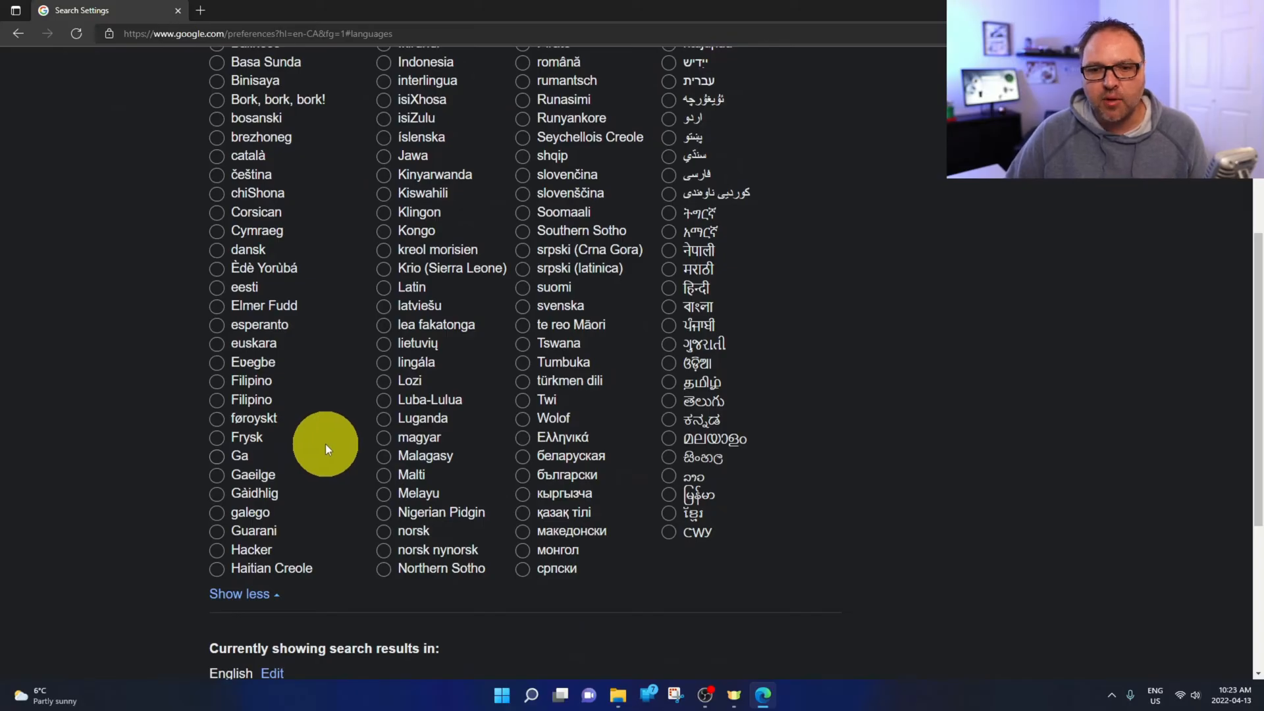
scroll("up", 3)
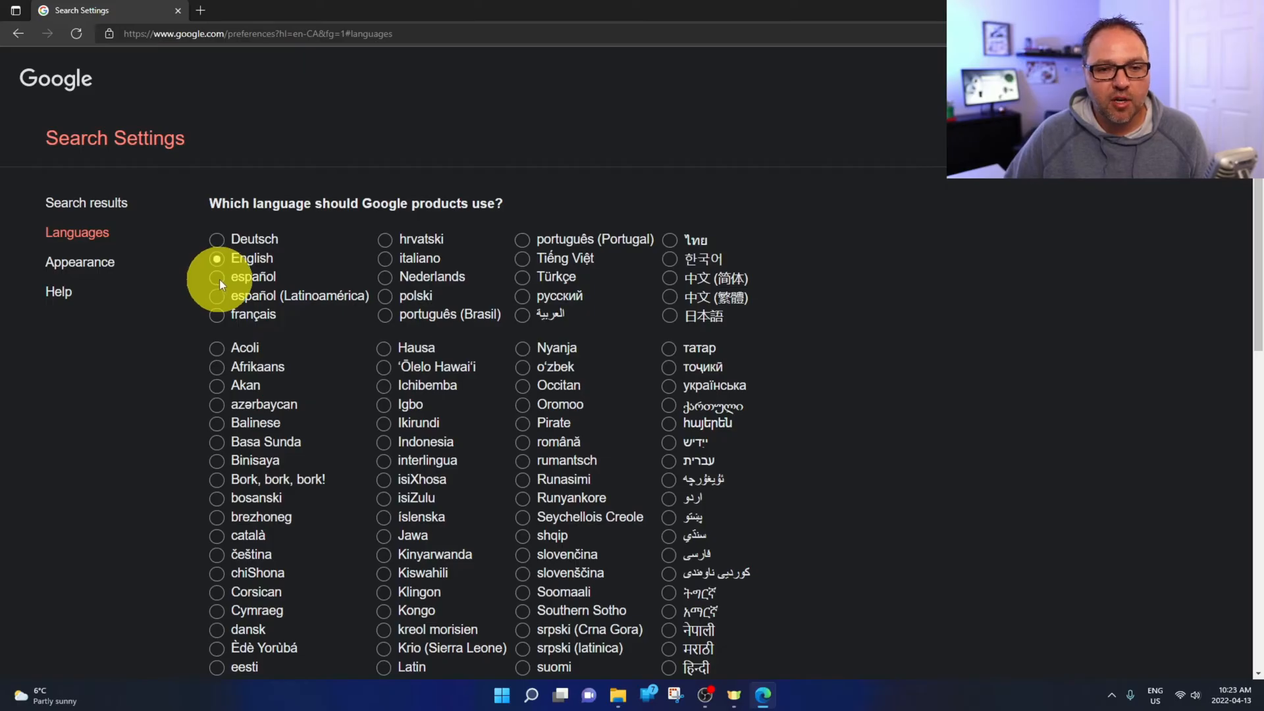
left_click(218, 276)
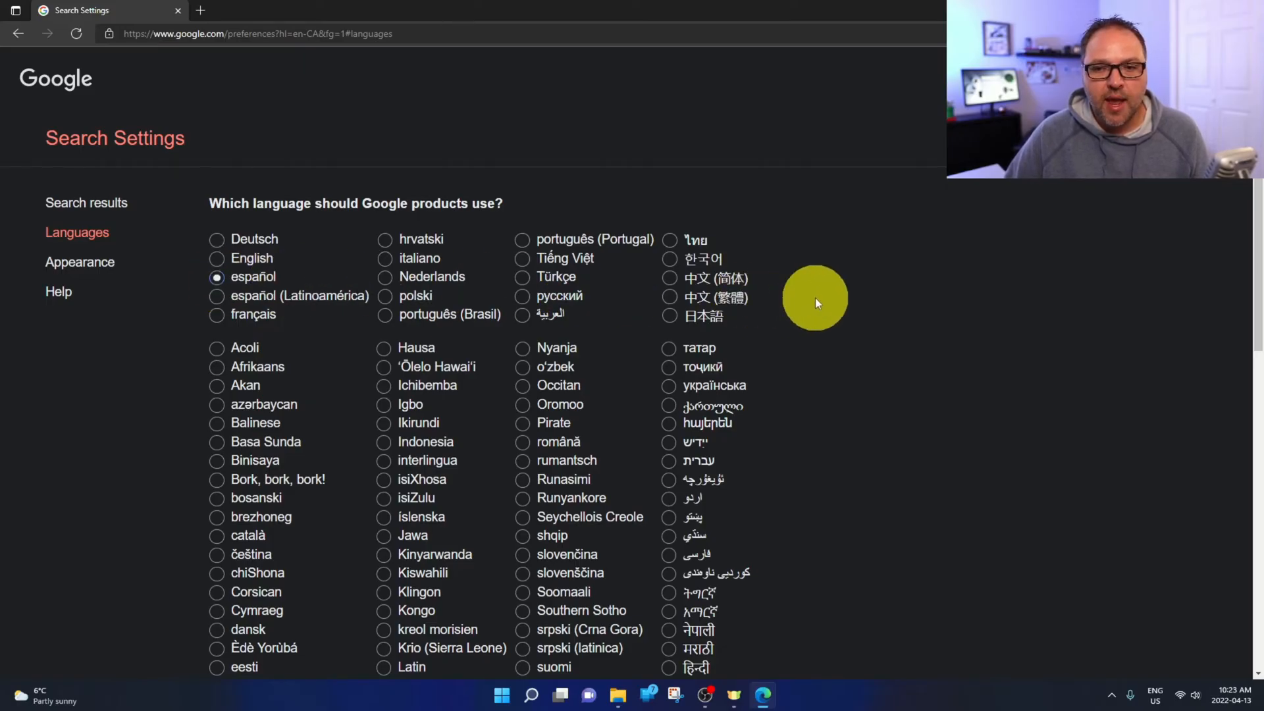
Step: Save the language preferences and acknowledge the saved-preferences notice
scroll("down", 3)
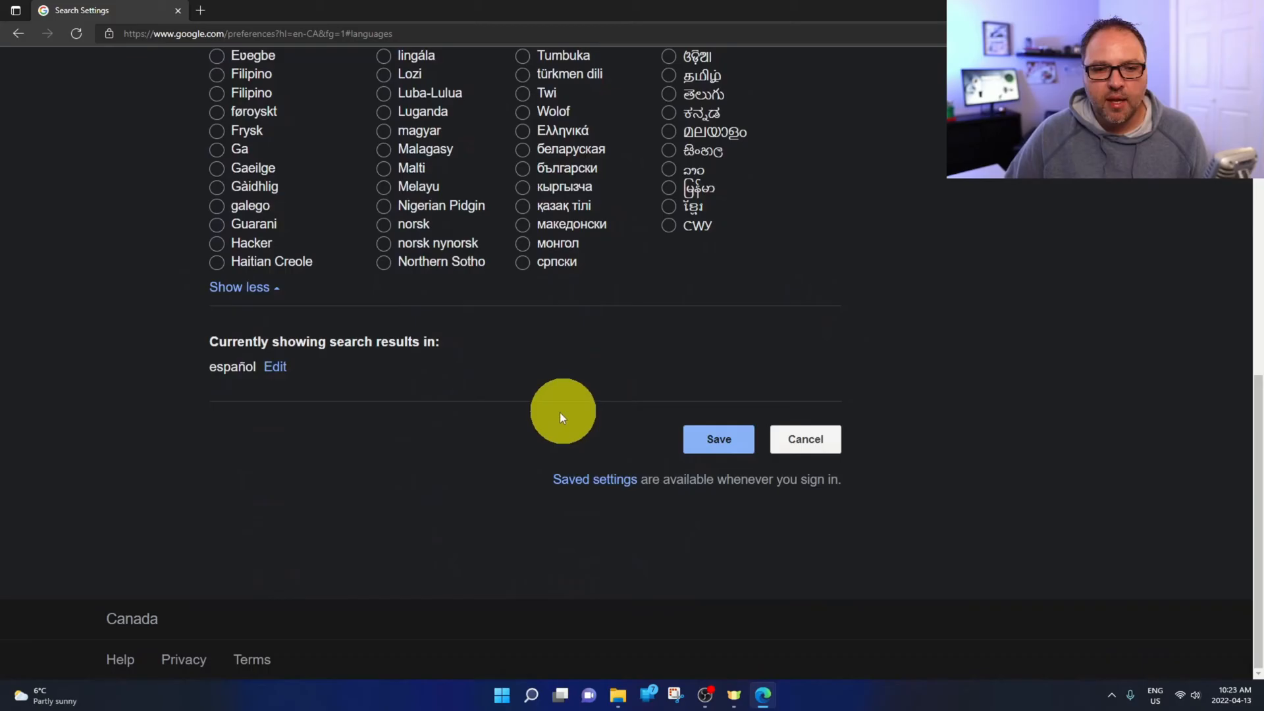
mouse_move(240, 354)
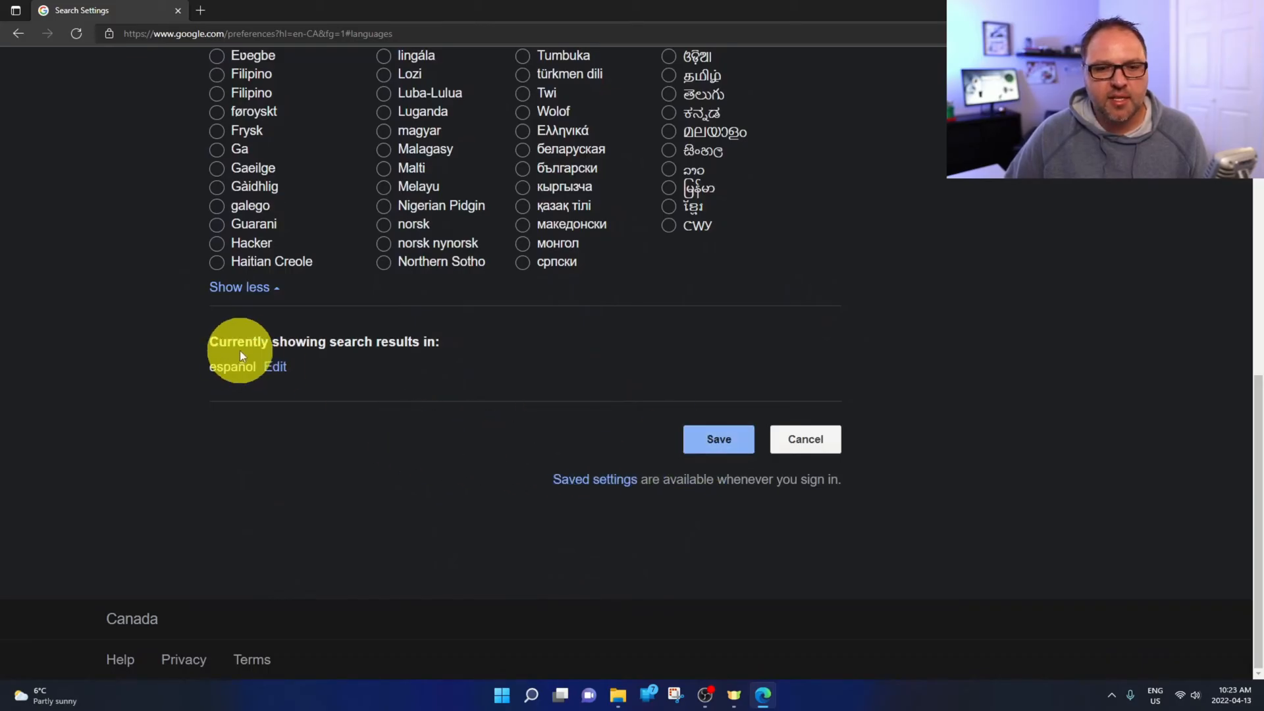
mouse_move(238, 371)
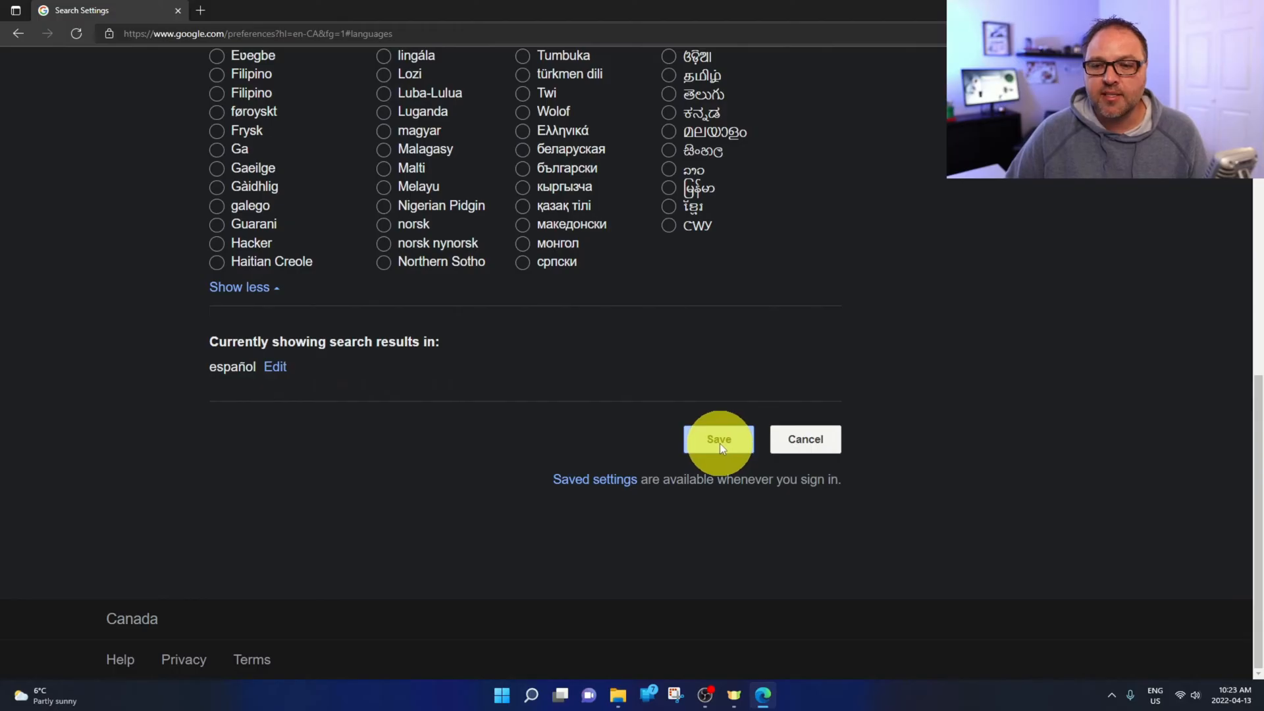
left_click(718, 439)
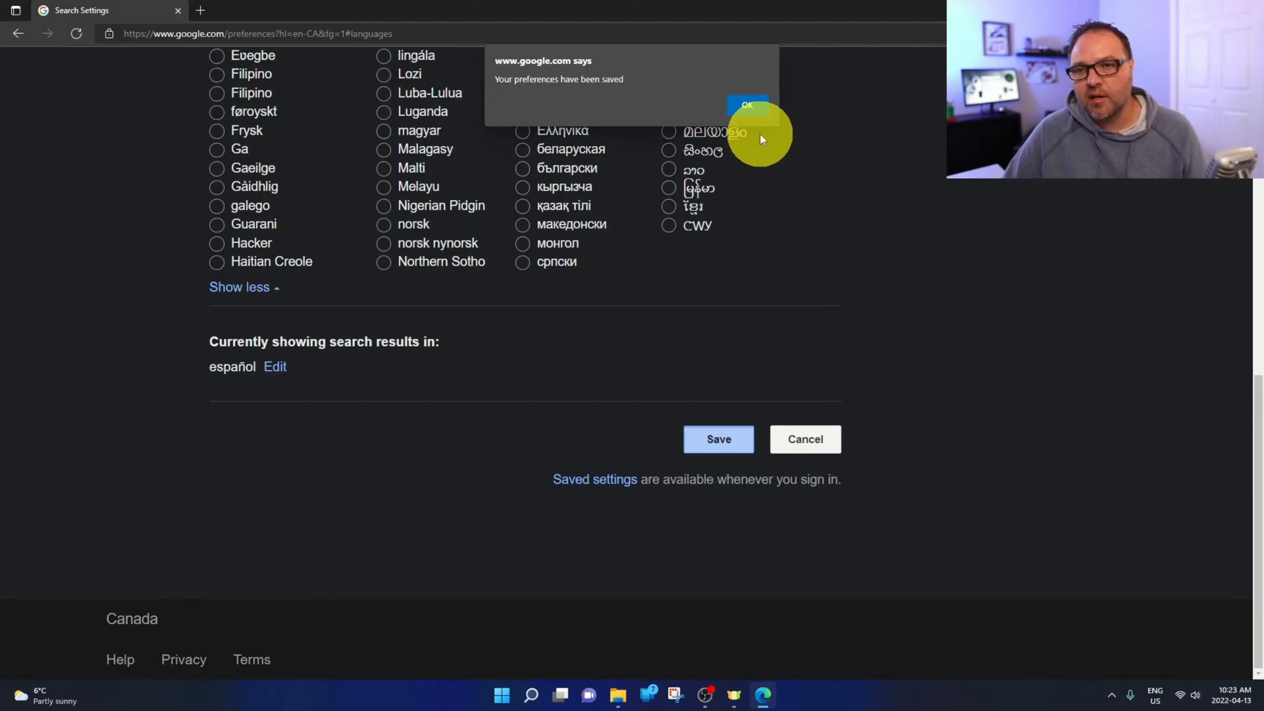
left_click(746, 105)
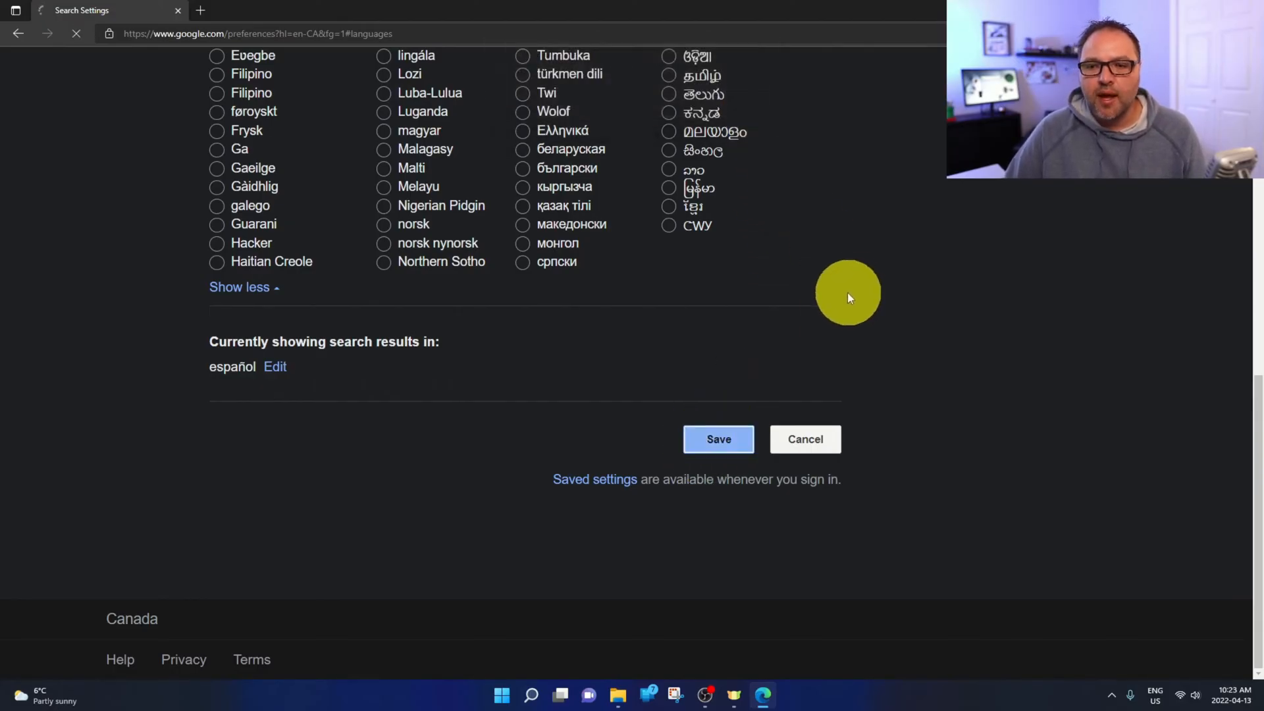
Step: Search for 'europe' from the Spanish homepage using the europe suggestion
left_click(717, 439)
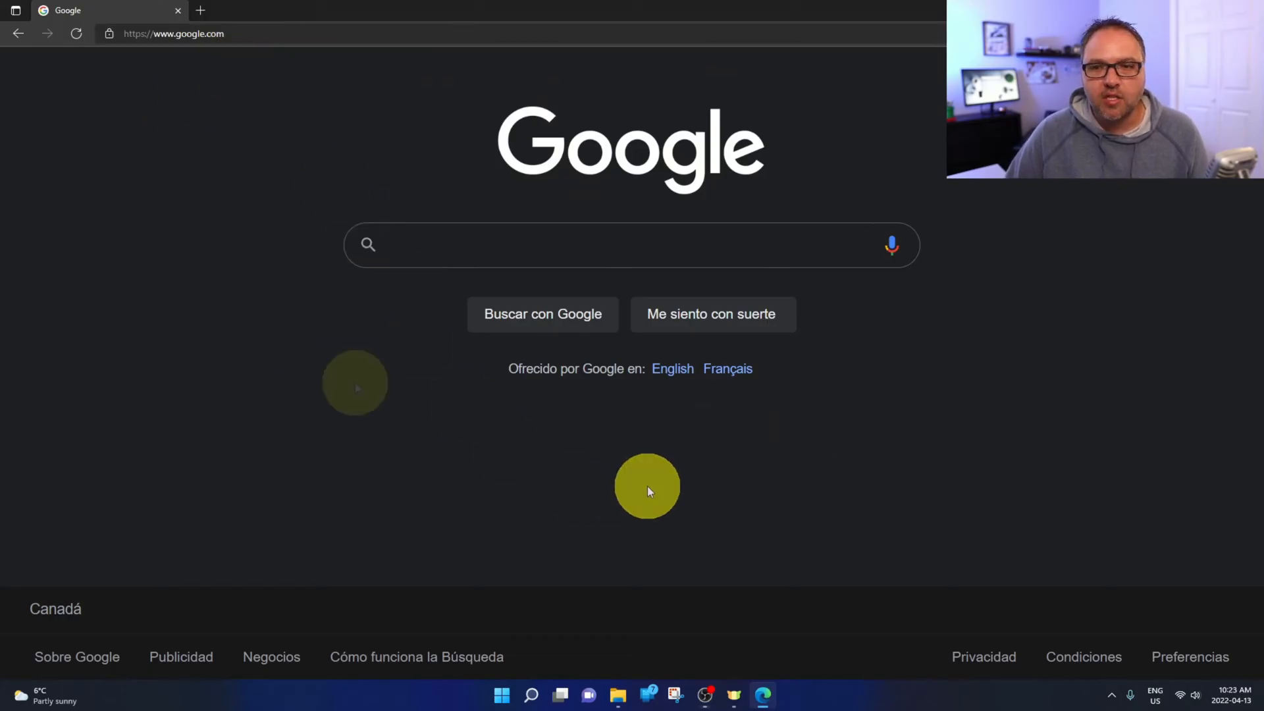
mouse_move(516, 353)
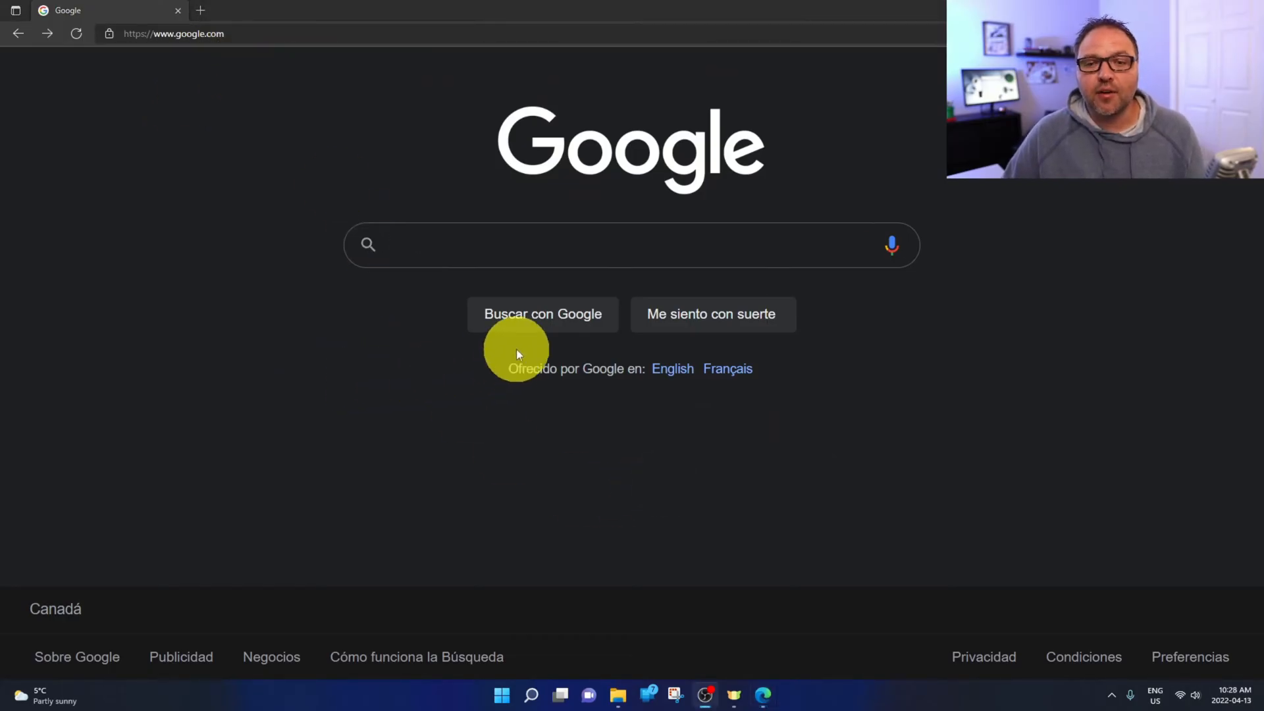
mouse_move(737, 288)
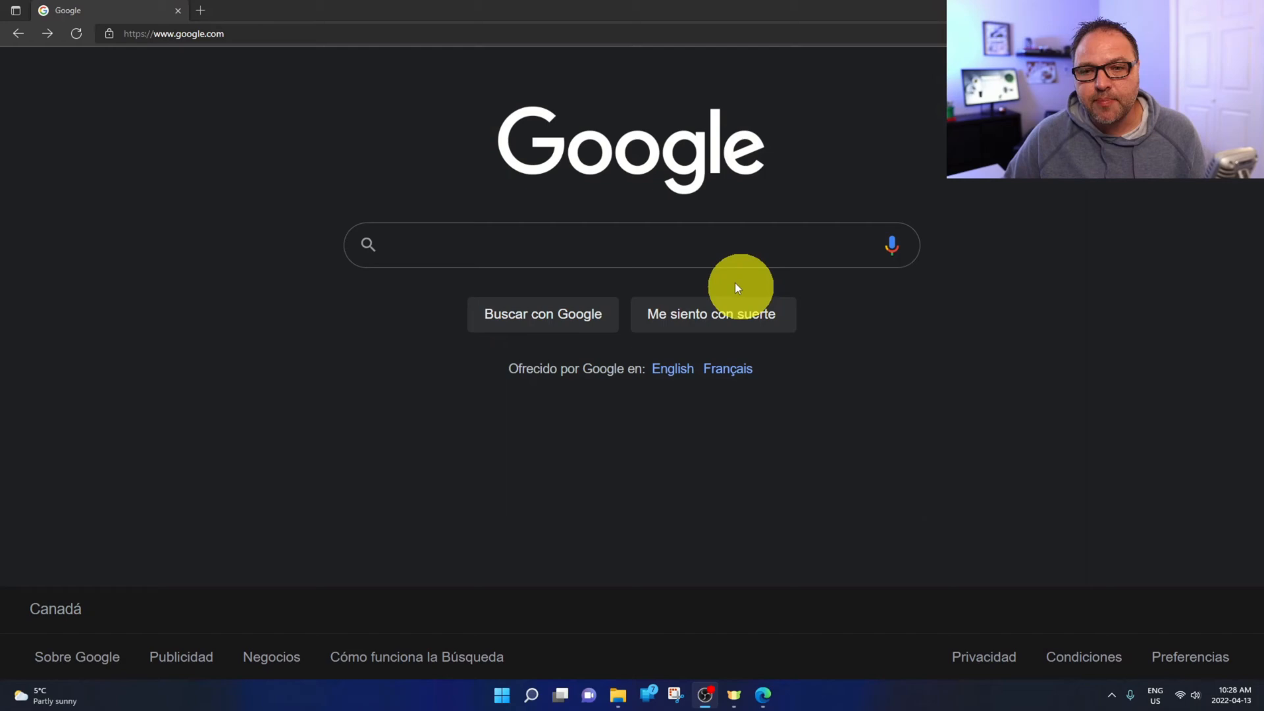
type("e")
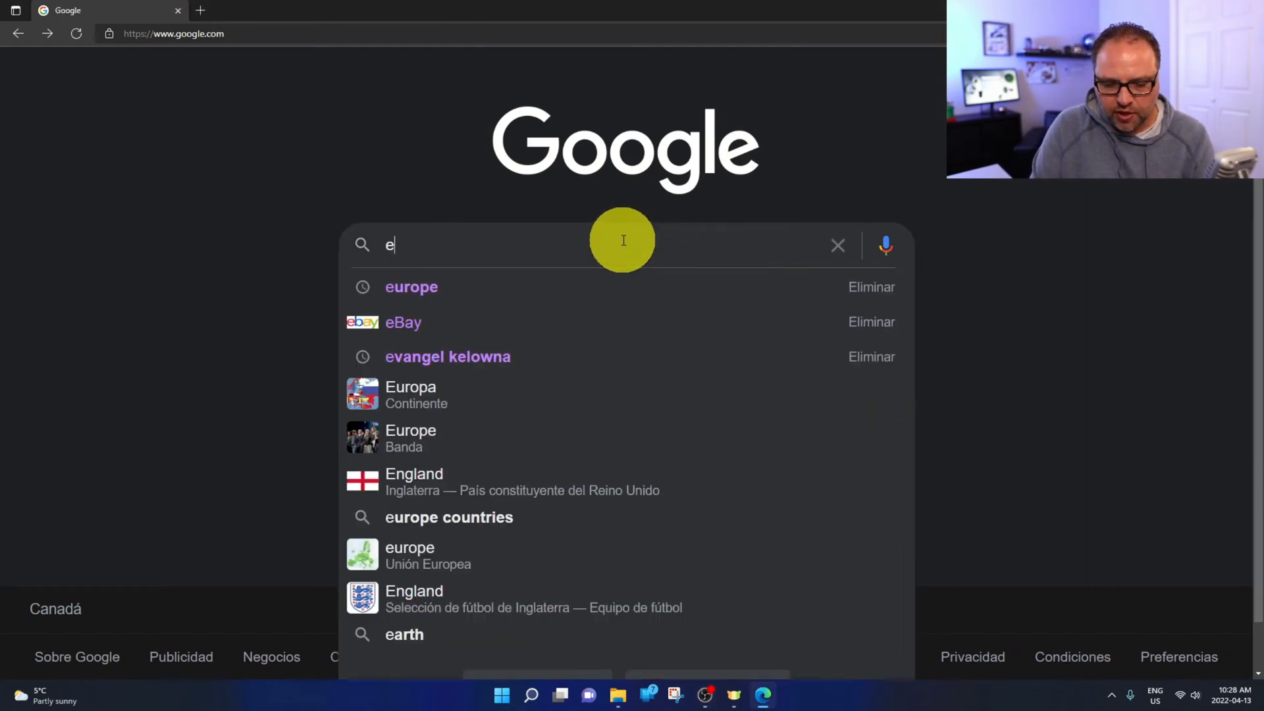
left_click(411, 286)
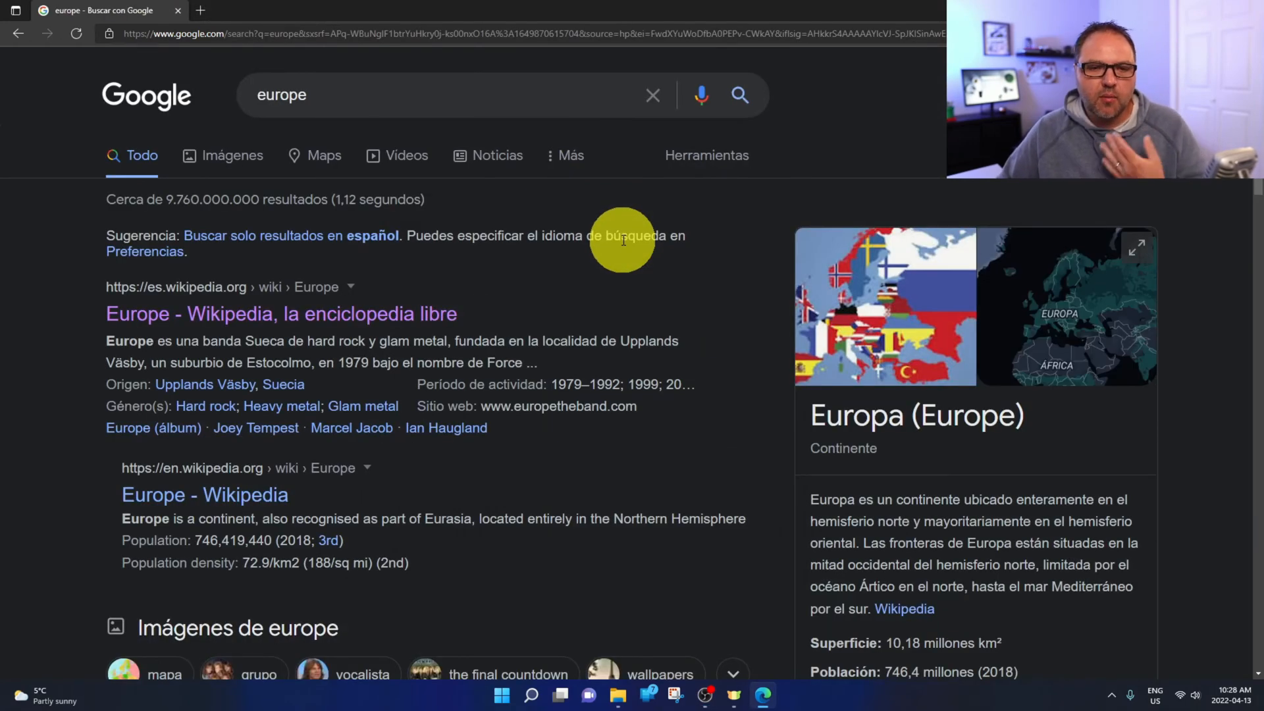
mouse_move(559, 378)
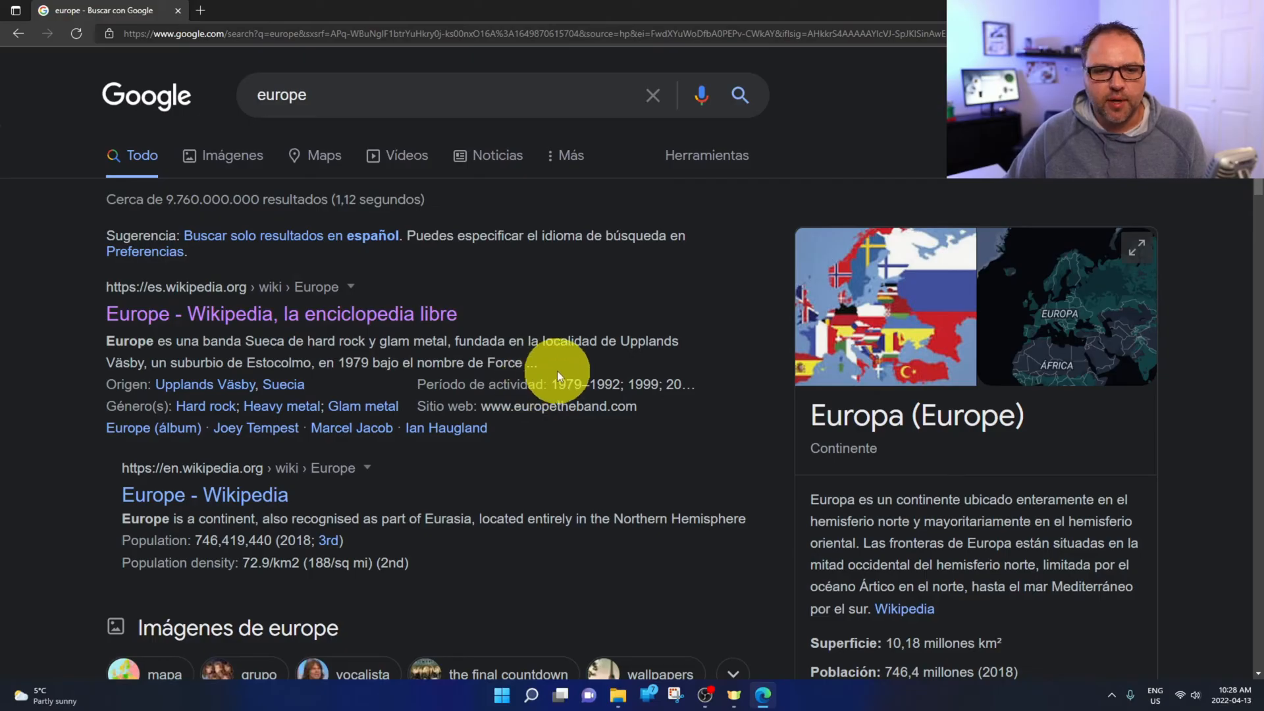
mouse_move(326, 358)
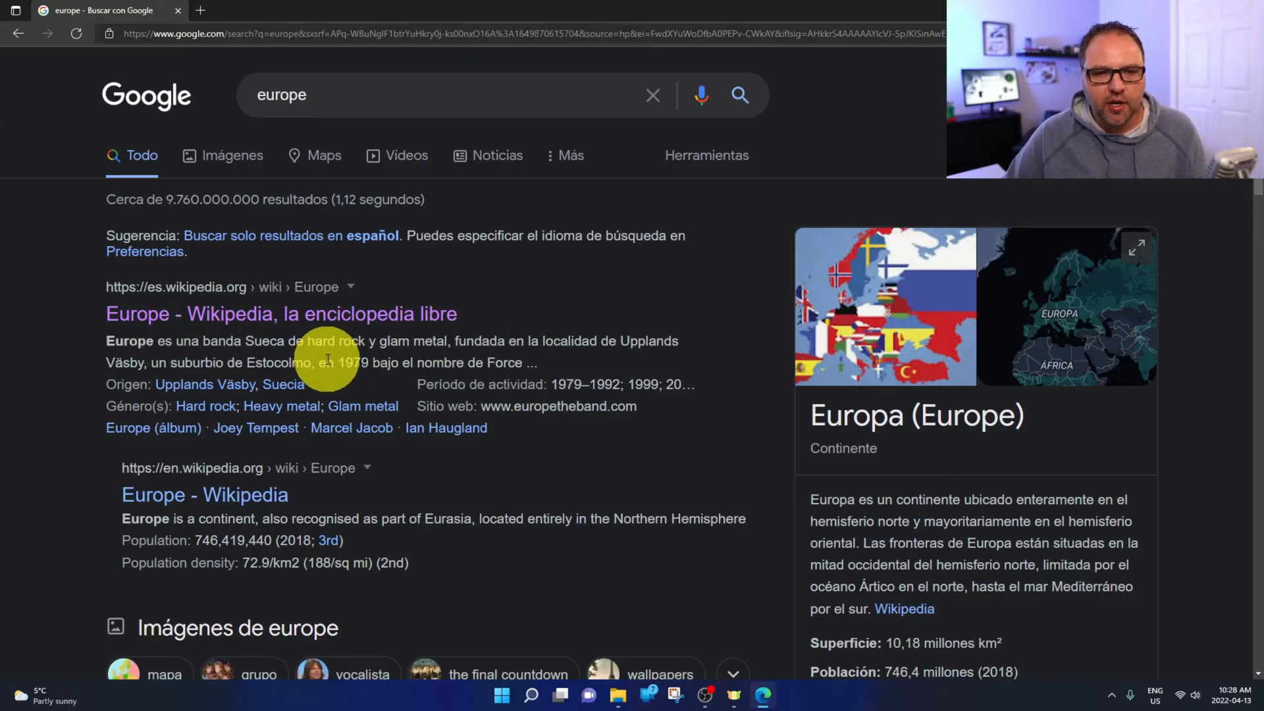
mouse_move(315, 327)
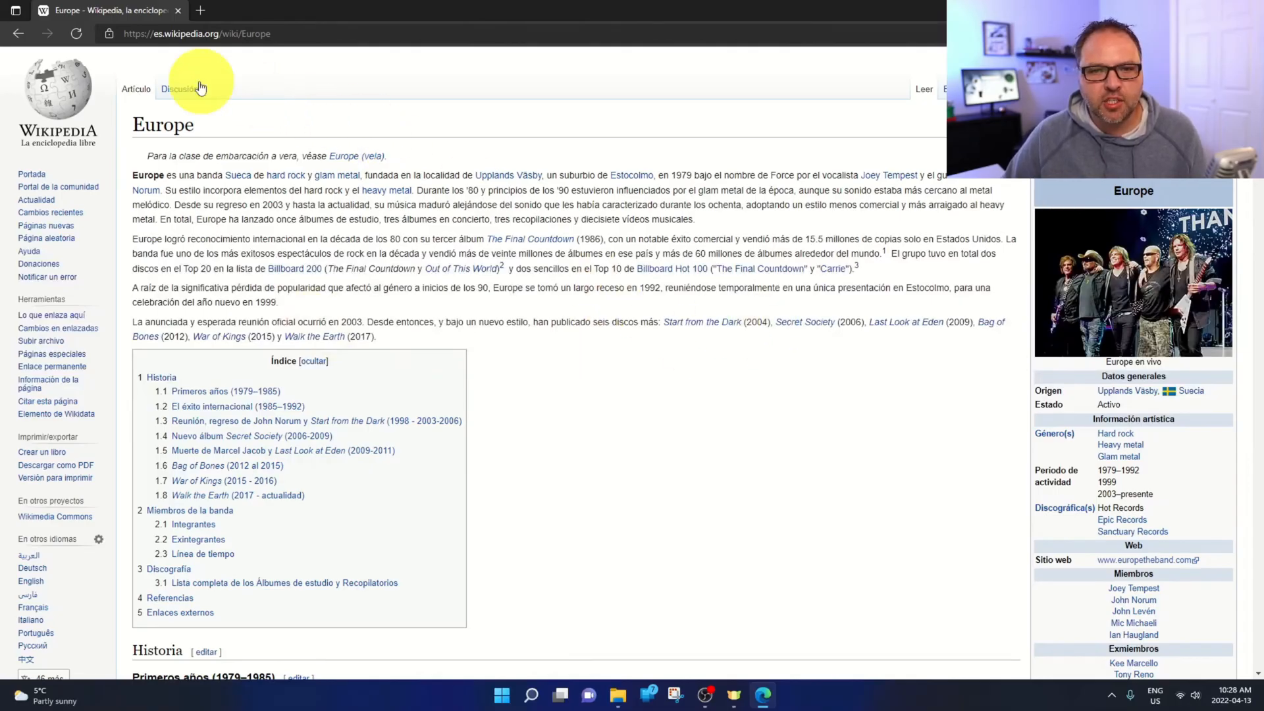
Step: Return to the Spanish 'europe' results and scroll through them, ending back at the top
left_click(20, 33)
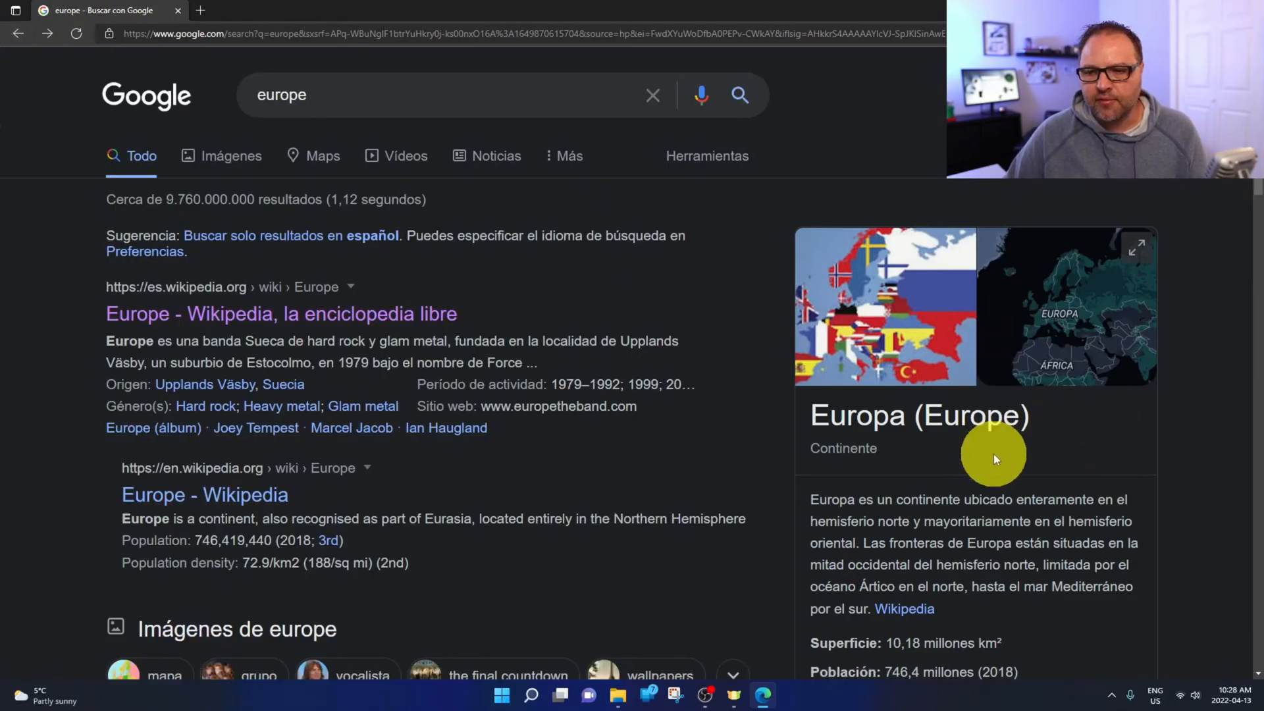
scroll("down", 3)
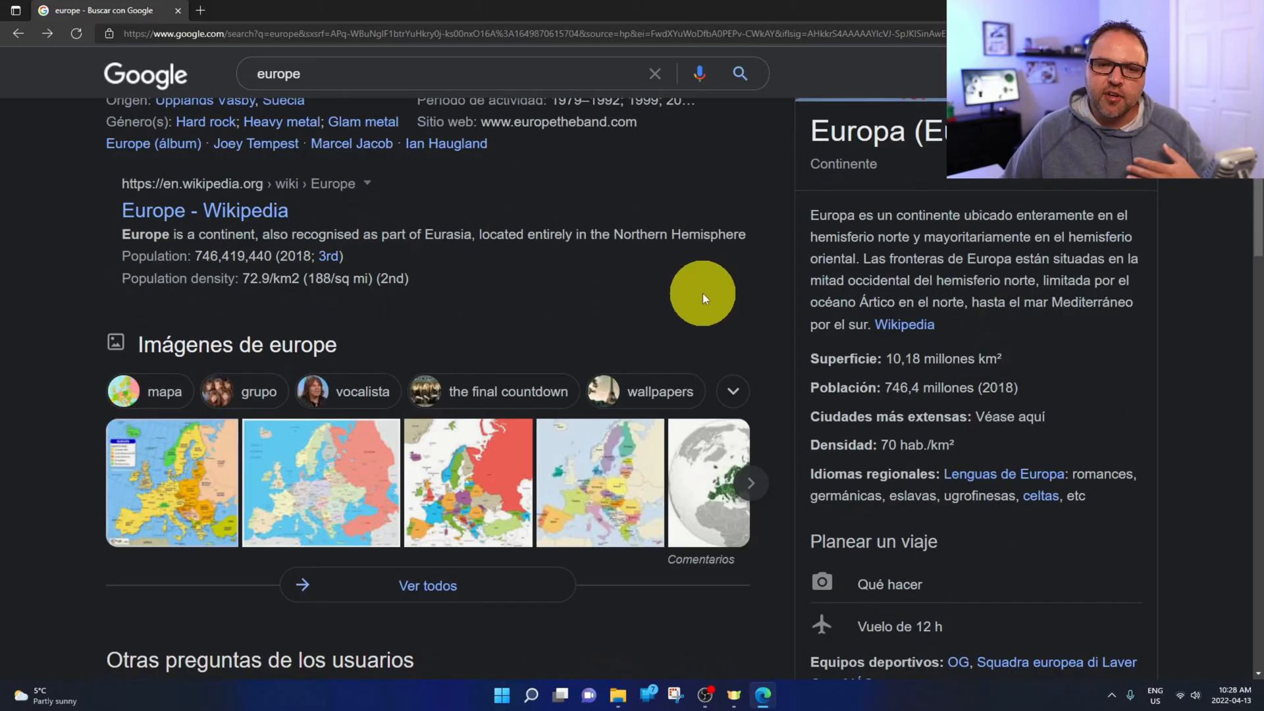
scroll("down", 3)
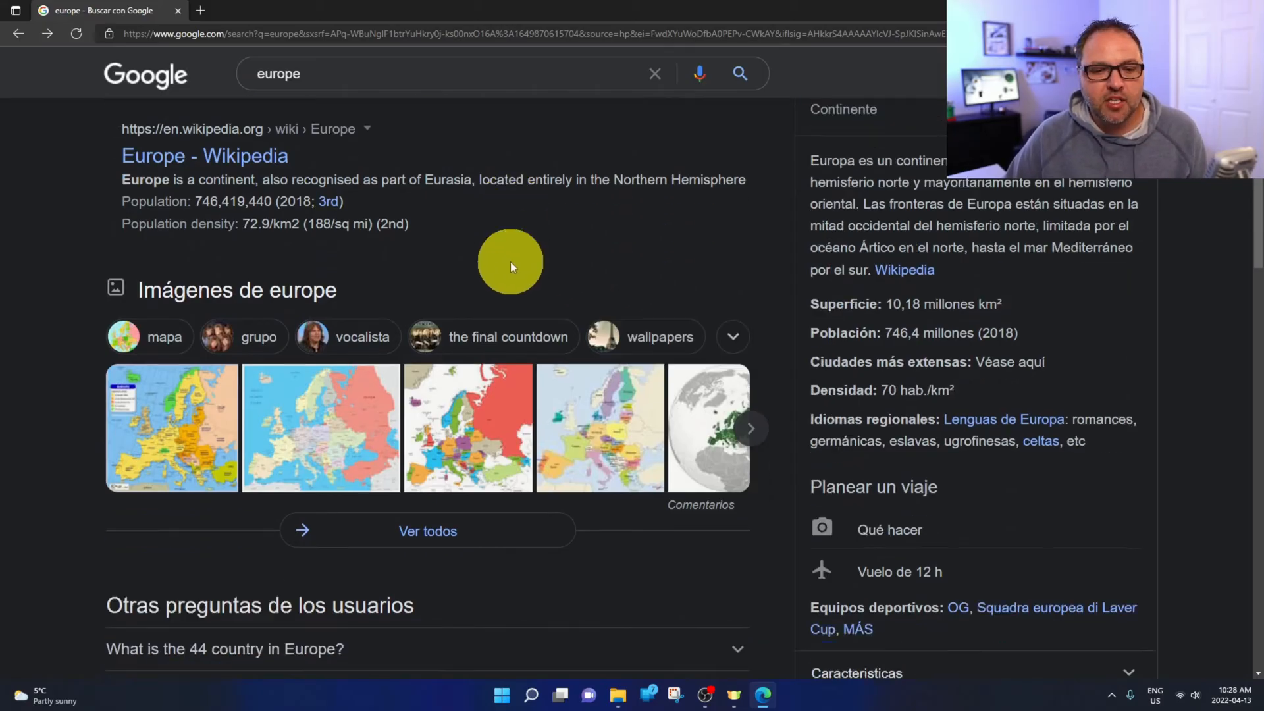
scroll("down", 3)
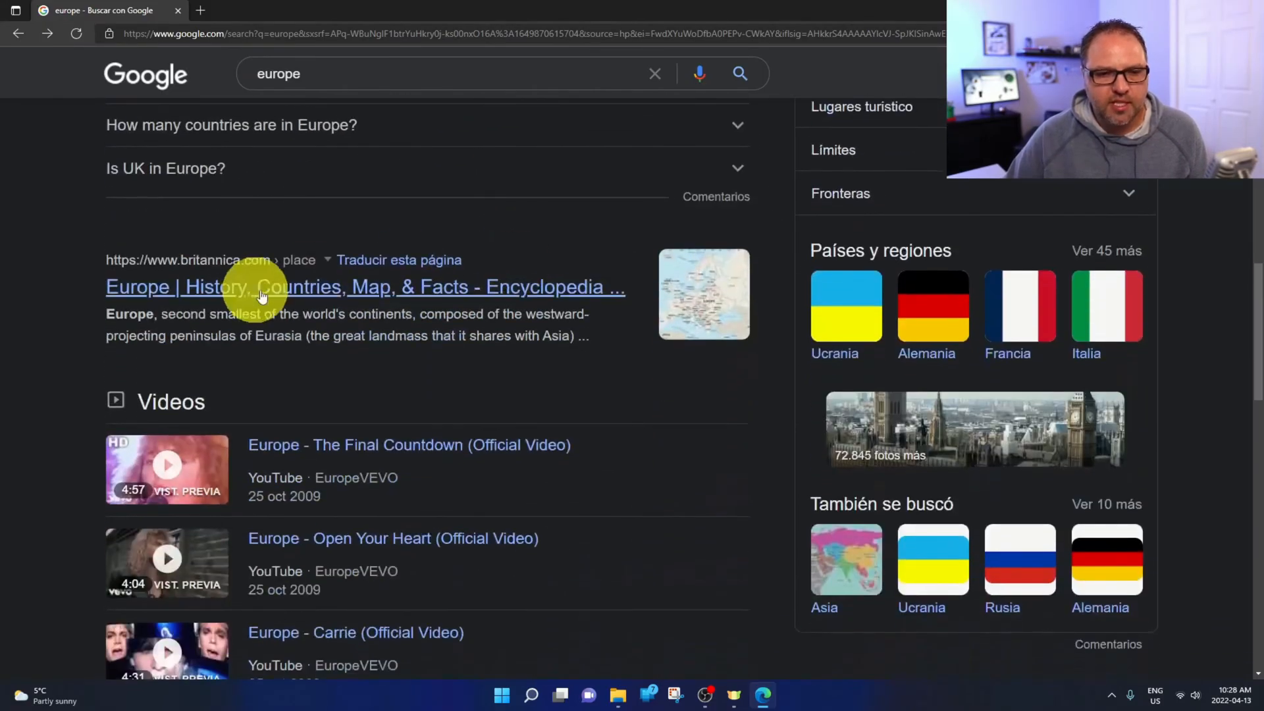
mouse_move(458, 347)
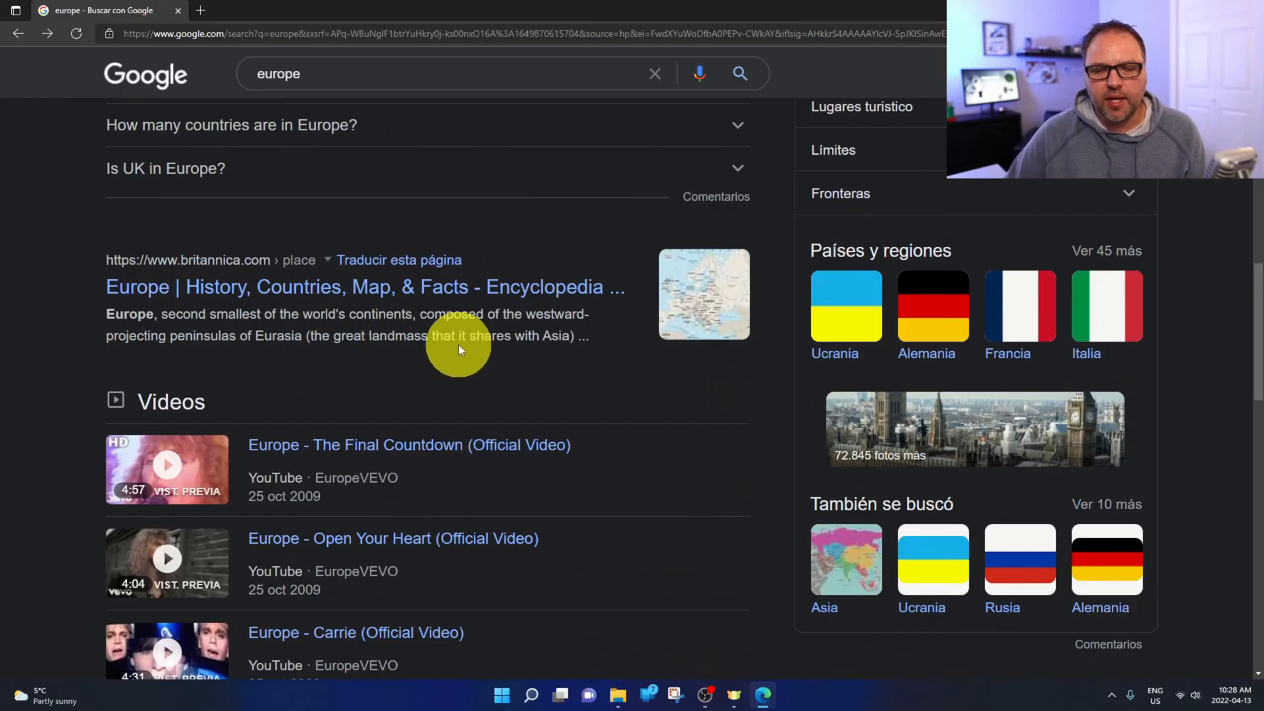
scroll("down", 3)
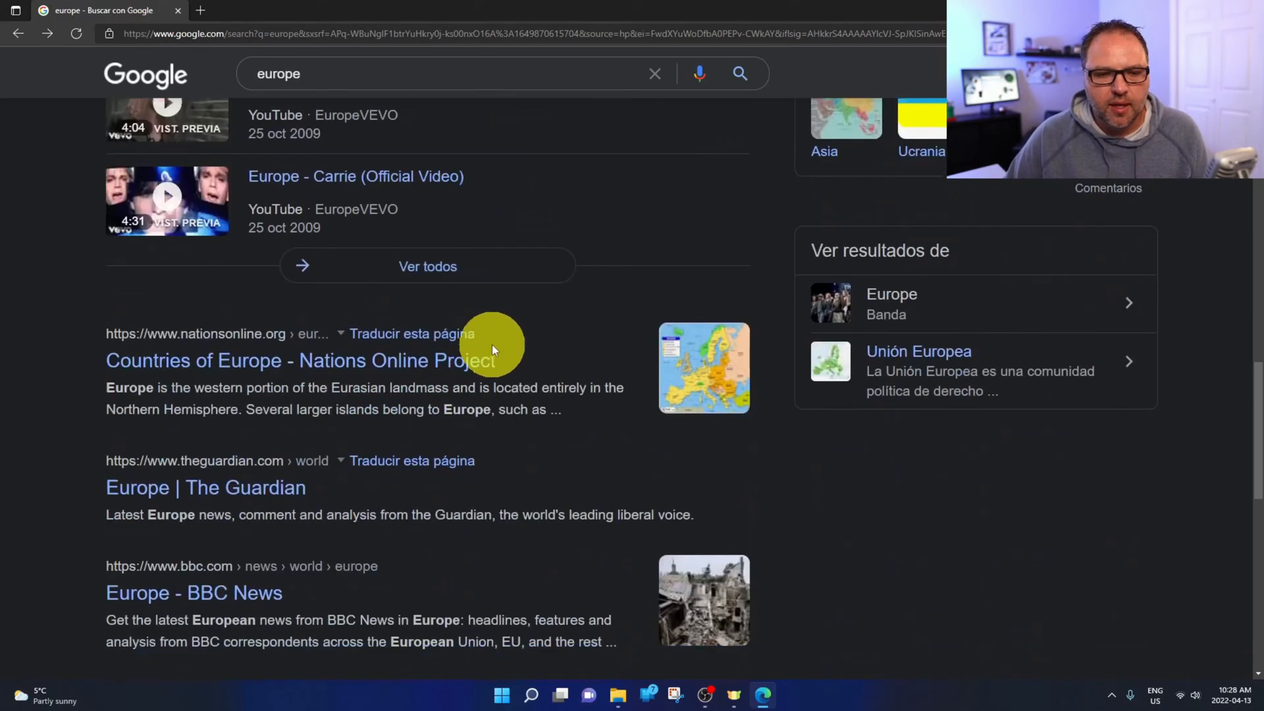
scroll("up", 3)
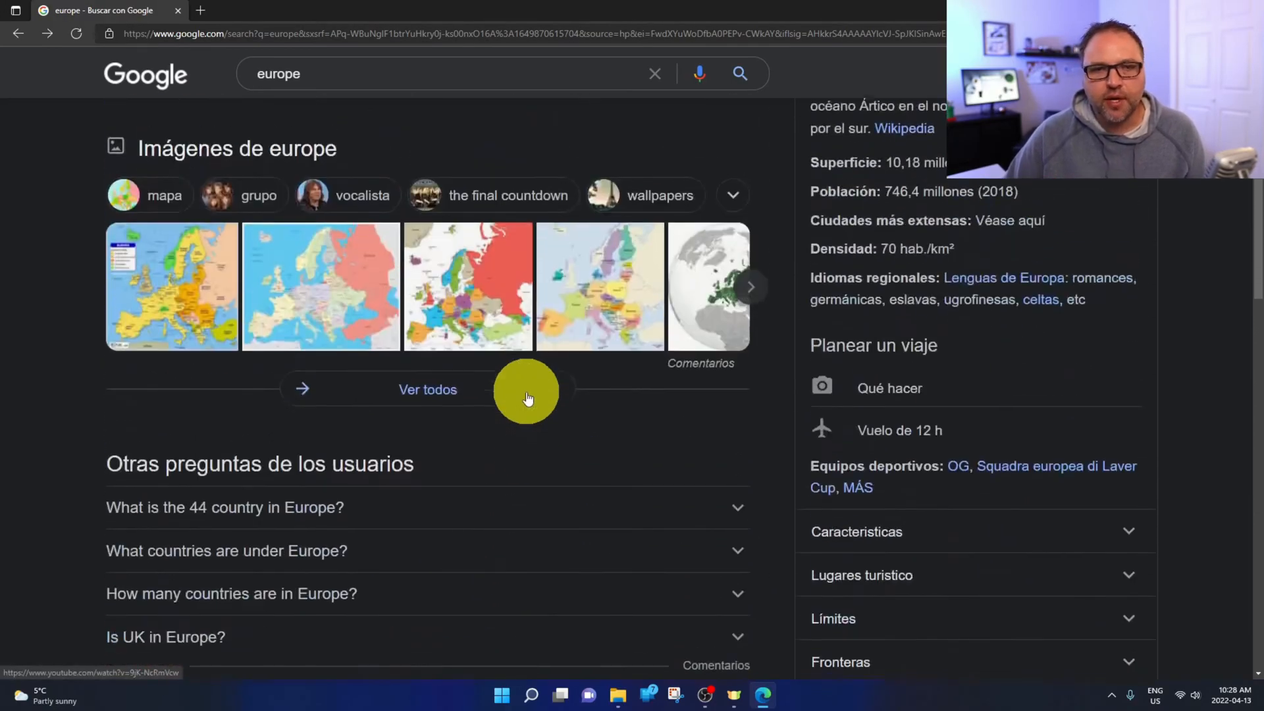
scroll("up", 3)
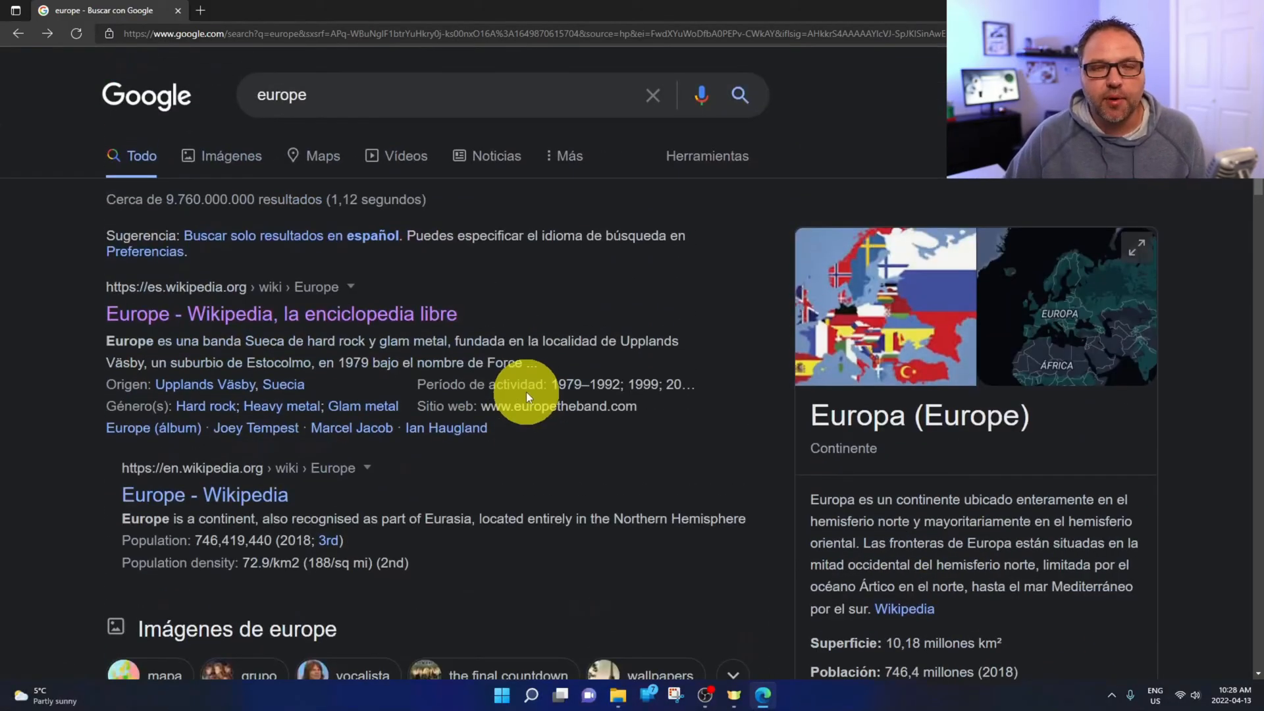